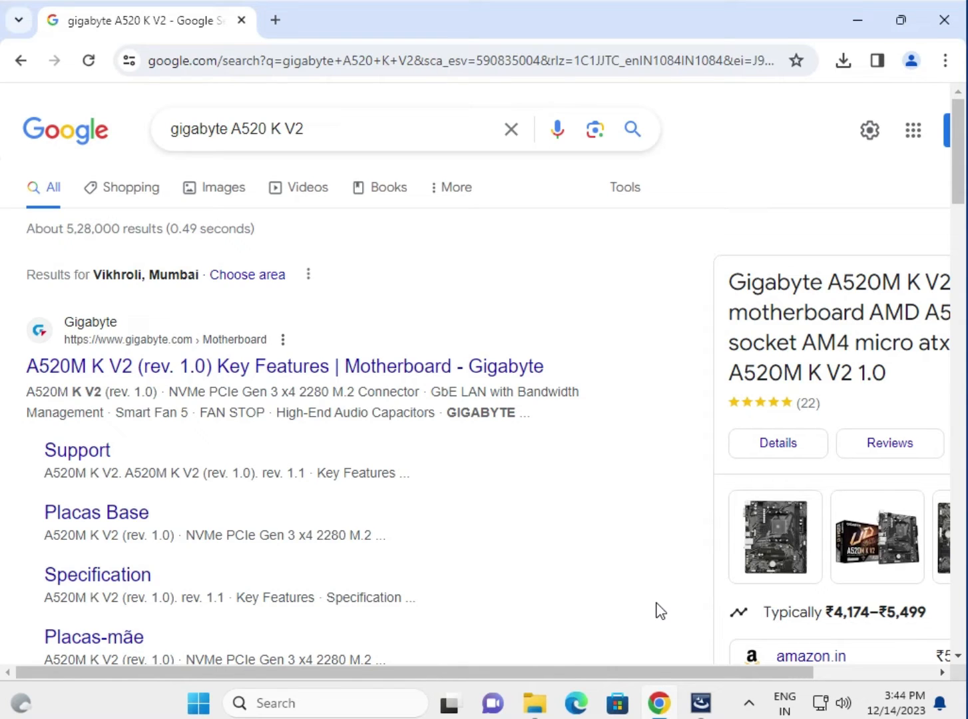
{"action": "mouse_move", "coordinate": [352, 275]}
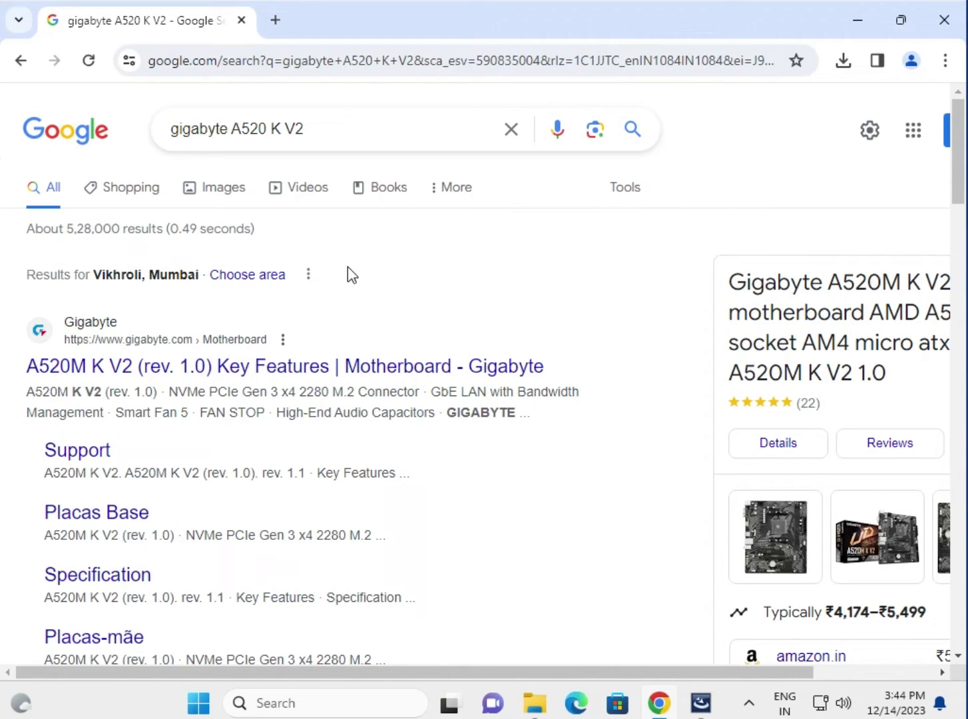
{"action": "mouse_move", "coordinate": [183, 179]}
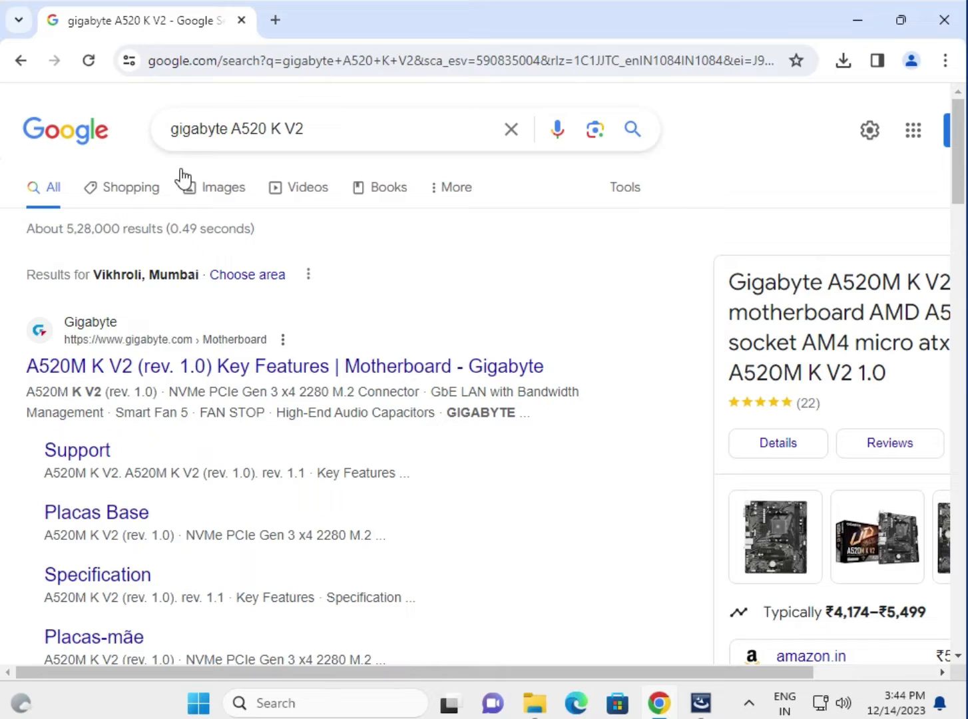
{"action": "mouse_move", "coordinate": [395, 253]}
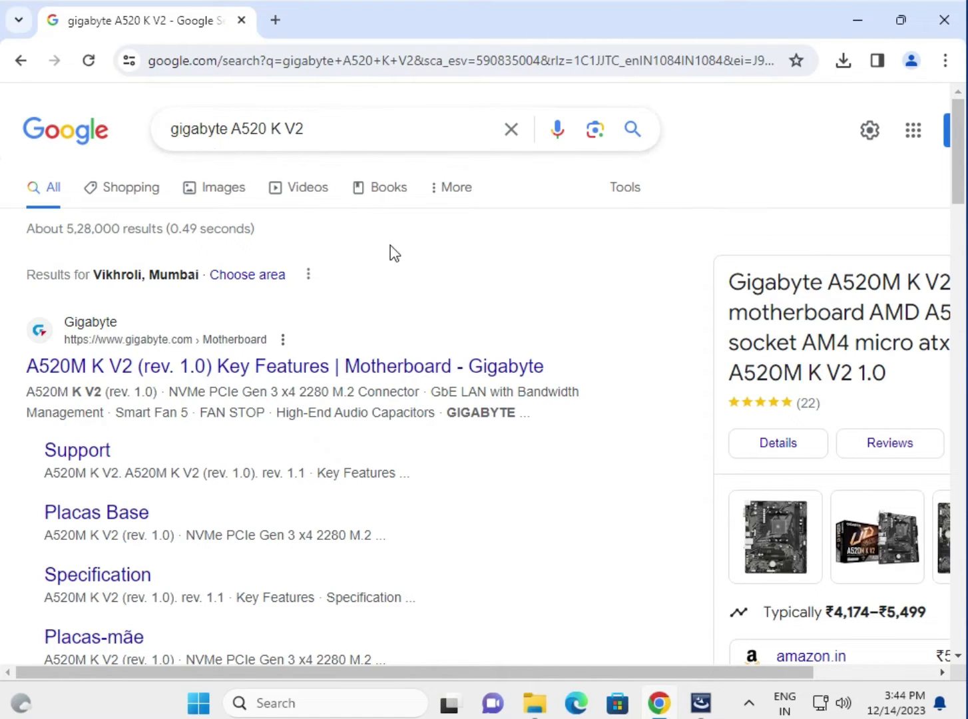
{"action": "mouse_move", "coordinate": [353, 313]}
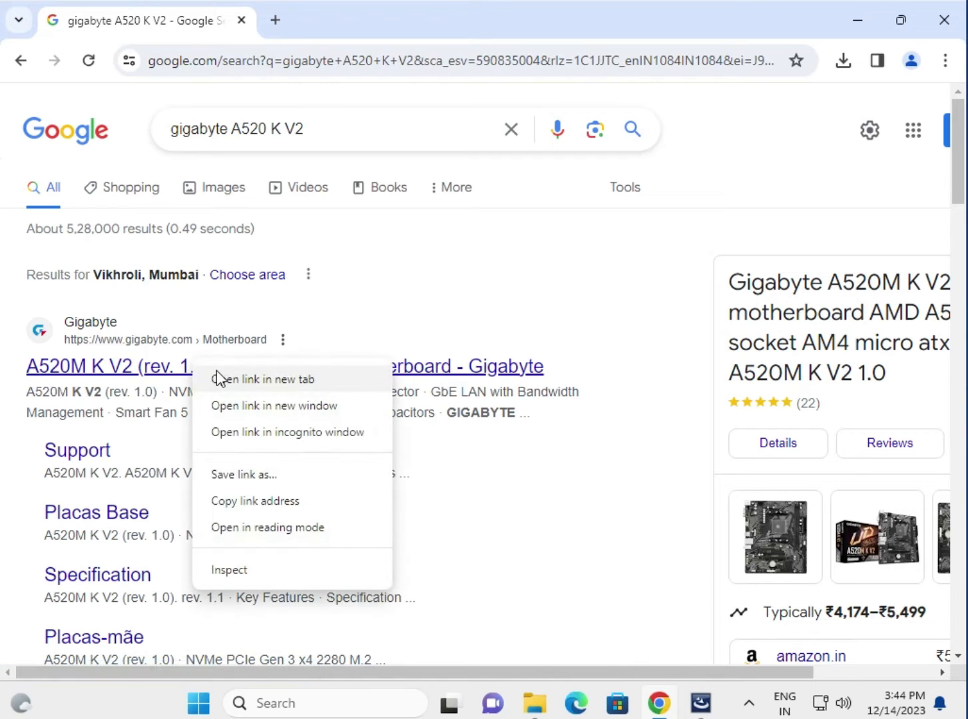
- Open the Gigabyte A520M K V2 search result in a new browser tab
{"action": "left_click", "coordinate": [264, 379]}
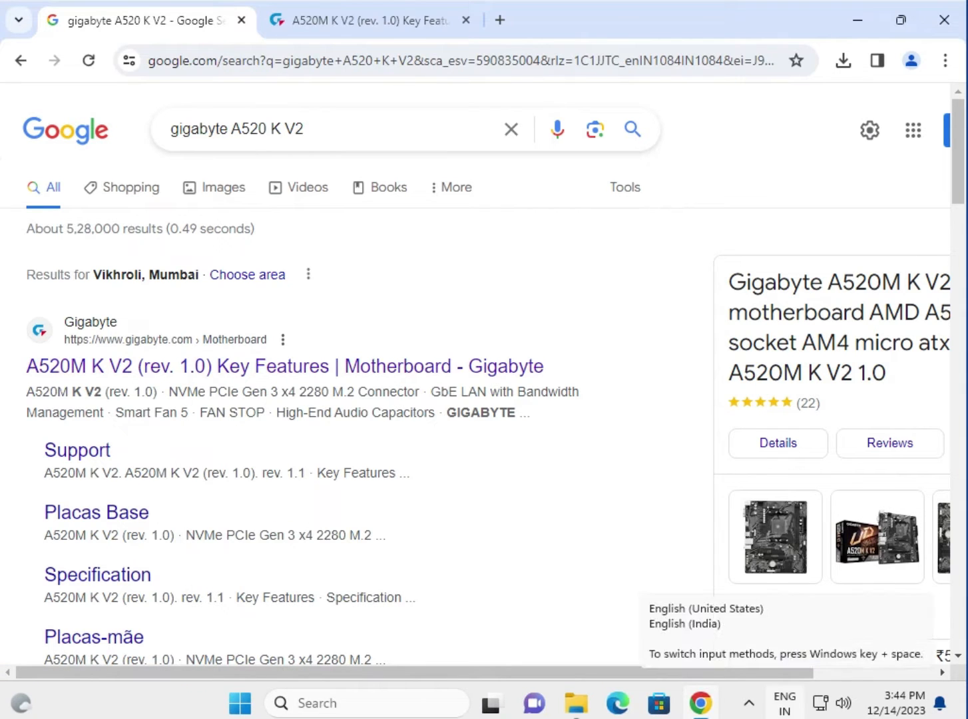
- On the A520M K V2 support page, set the driver OS and download Realtek HD Audio Driver 6.0.9373.1
{"action": "left_click", "coordinate": [360, 20]}
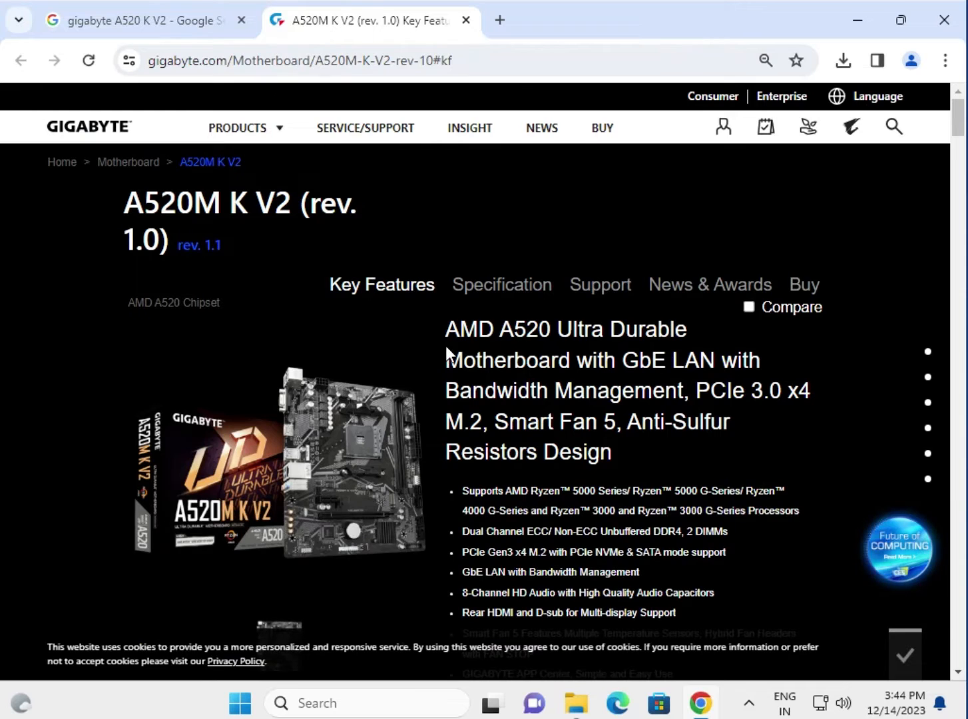
{"action": "left_click", "coordinate": [600, 284]}
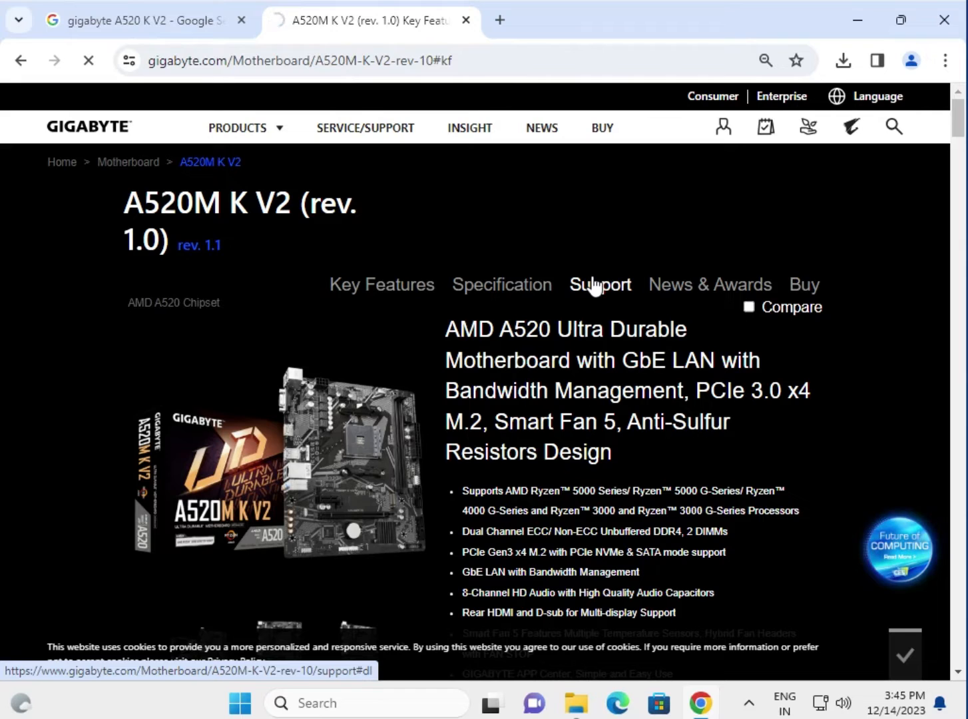
{"action": "left_click", "coordinate": [599, 284]}
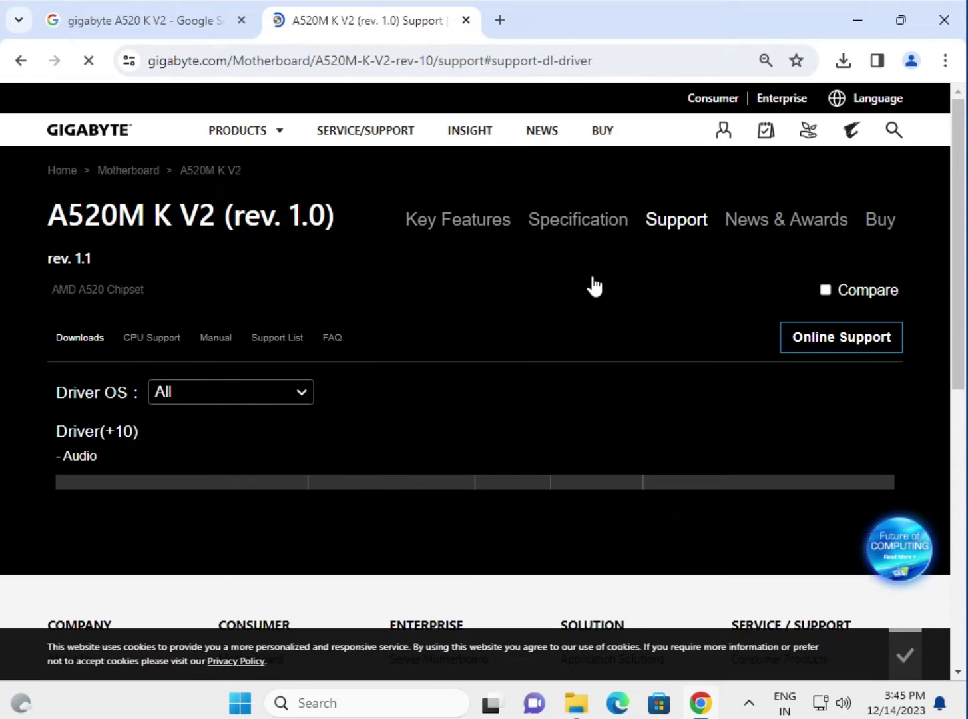
{"action": "left_click", "coordinate": [230, 392]}
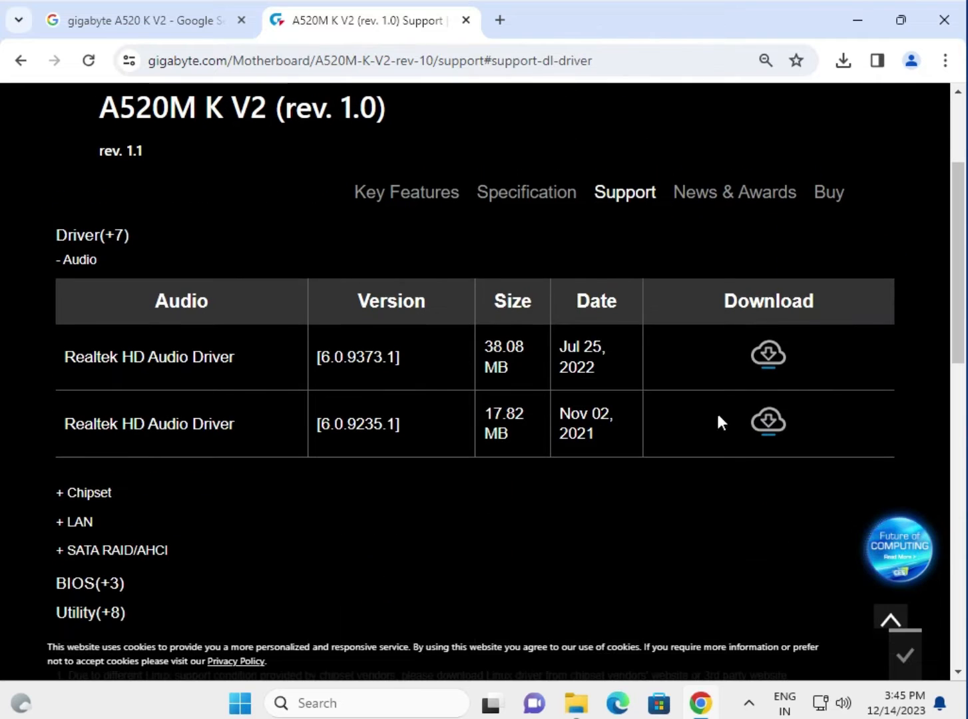
{"action": "mouse_move", "coordinate": [739, 358]}
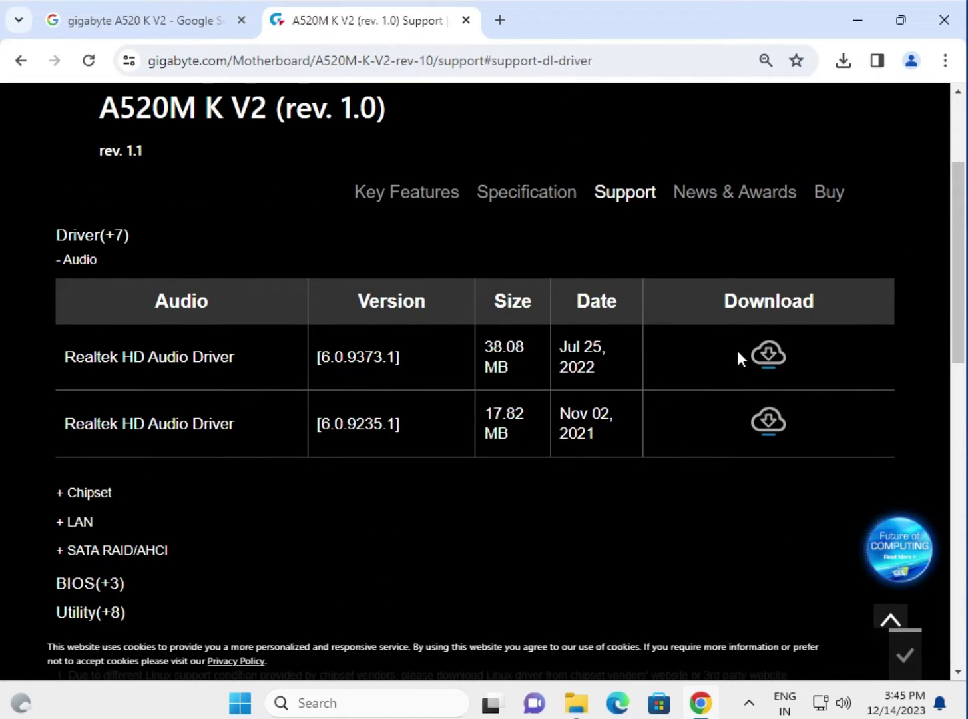
{"action": "left_click", "coordinate": [768, 357]}
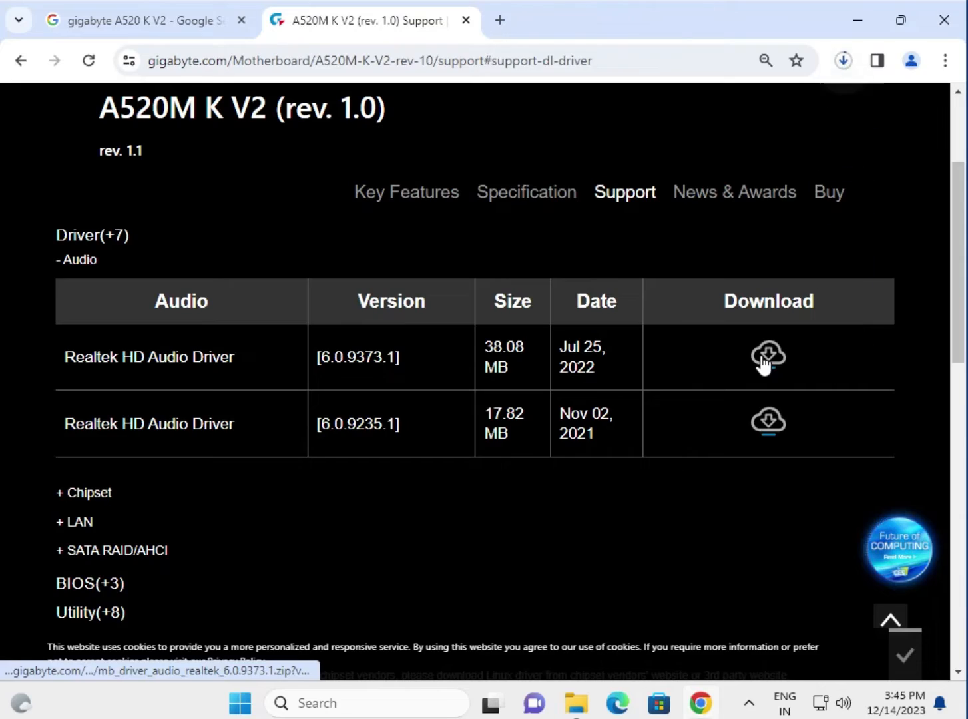
{"action": "mouse_move", "coordinate": [838, 98]}
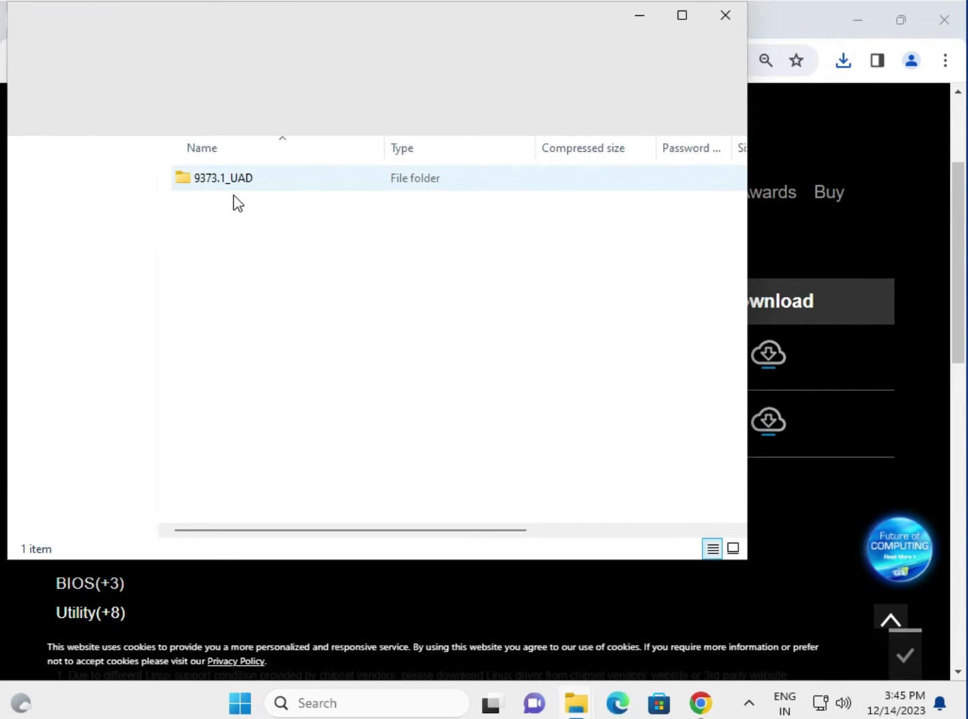
- Open the 9373.1_UAD folder and run Setup, approving the User Account Control prompt
{"action": "double_click", "coordinate": [223, 178]}
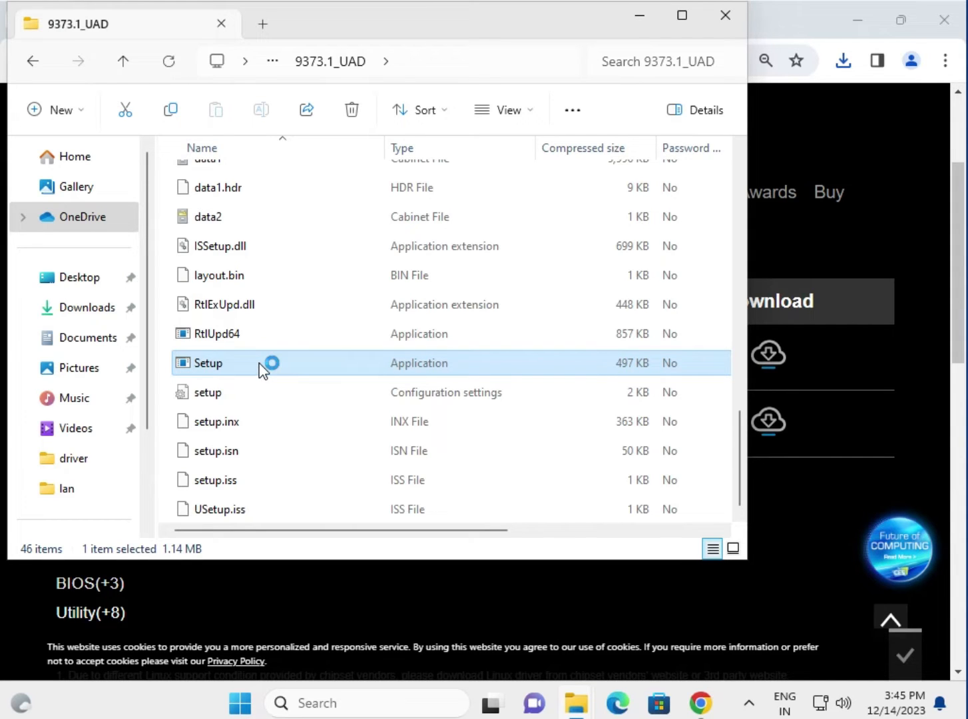
{"action": "double_click", "coordinate": [208, 363]}
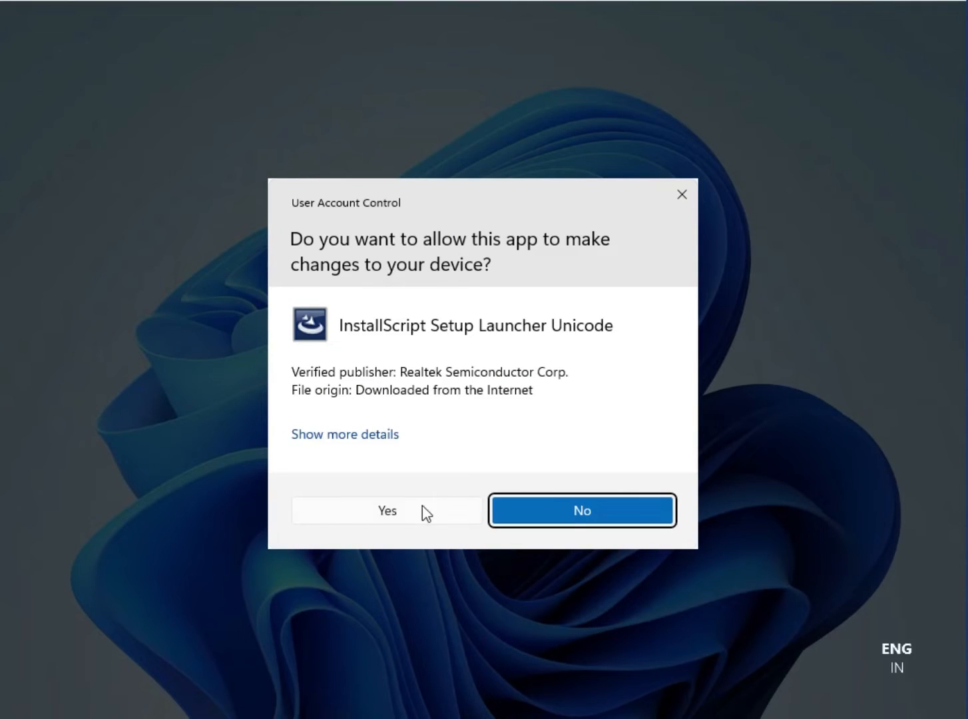
{"action": "left_click", "coordinate": [387, 510]}
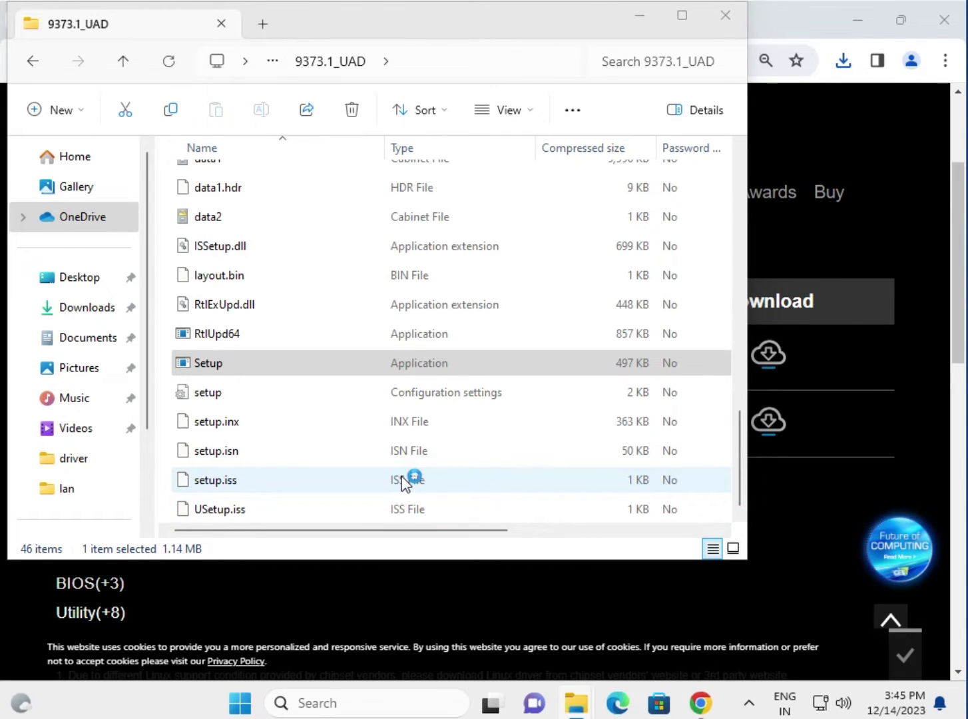
{"action": "double_click", "coordinate": [209, 363]}
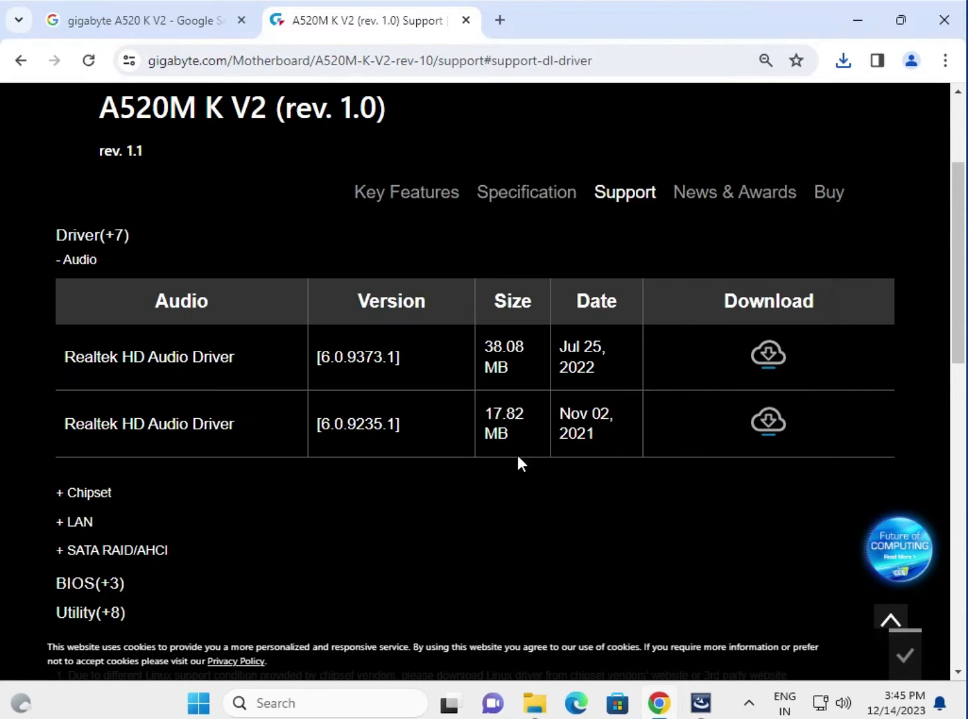
- Show the Realtek HD Audio Driver entries on the A520M K V2 support downloads page
{"action": "scroll", "scroll_direction": "down", "scroll_amount": 3}
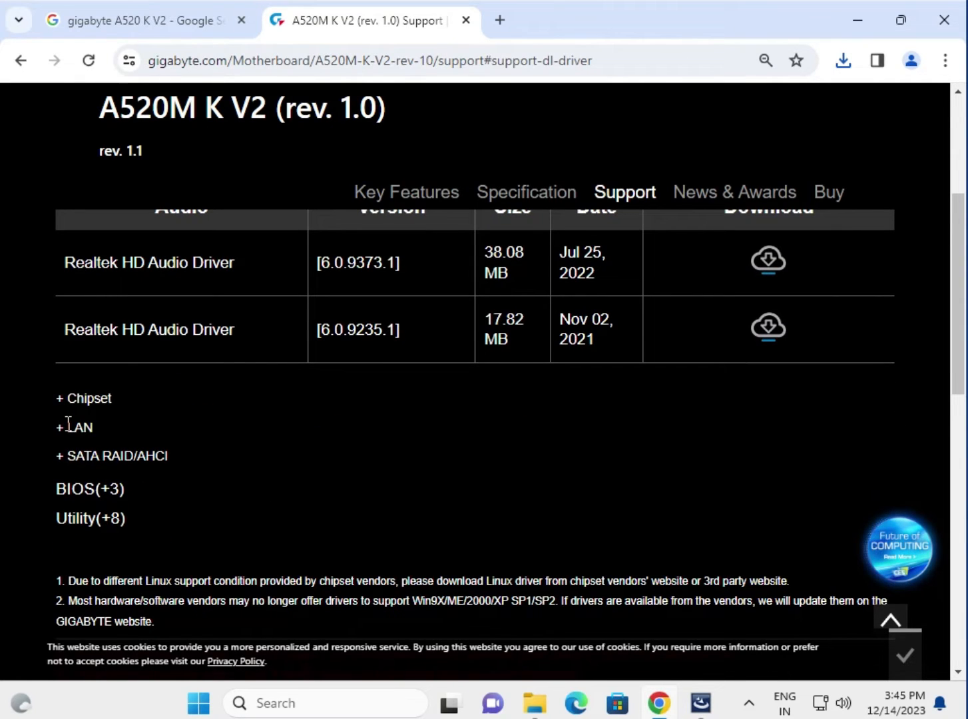
{"action": "left_click", "coordinate": [89, 489]}
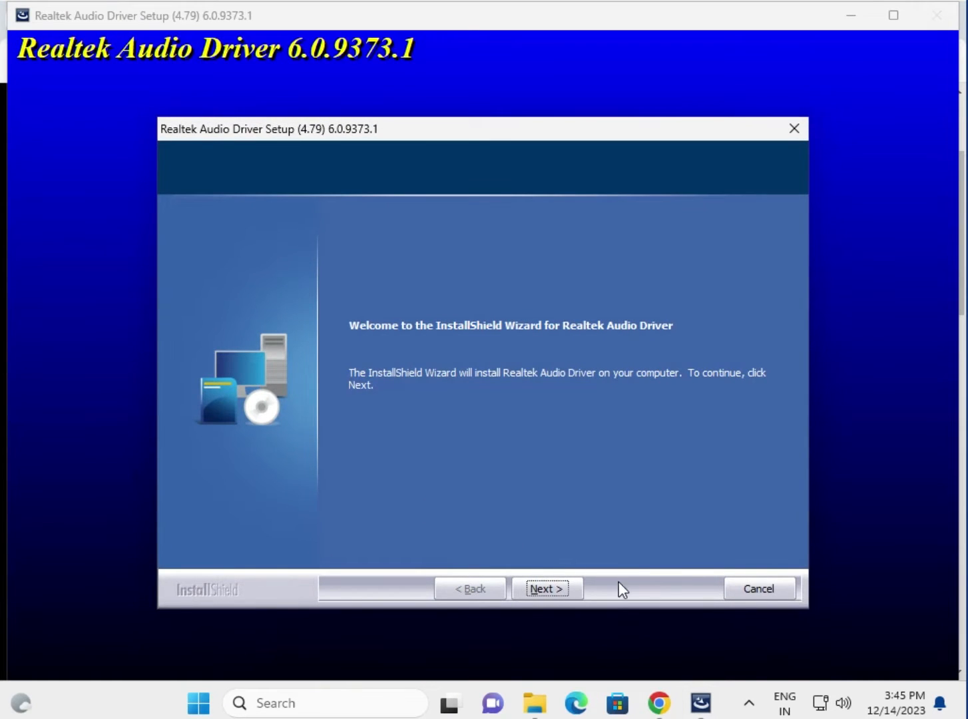
{"action": "left_click", "coordinate": [546, 589]}
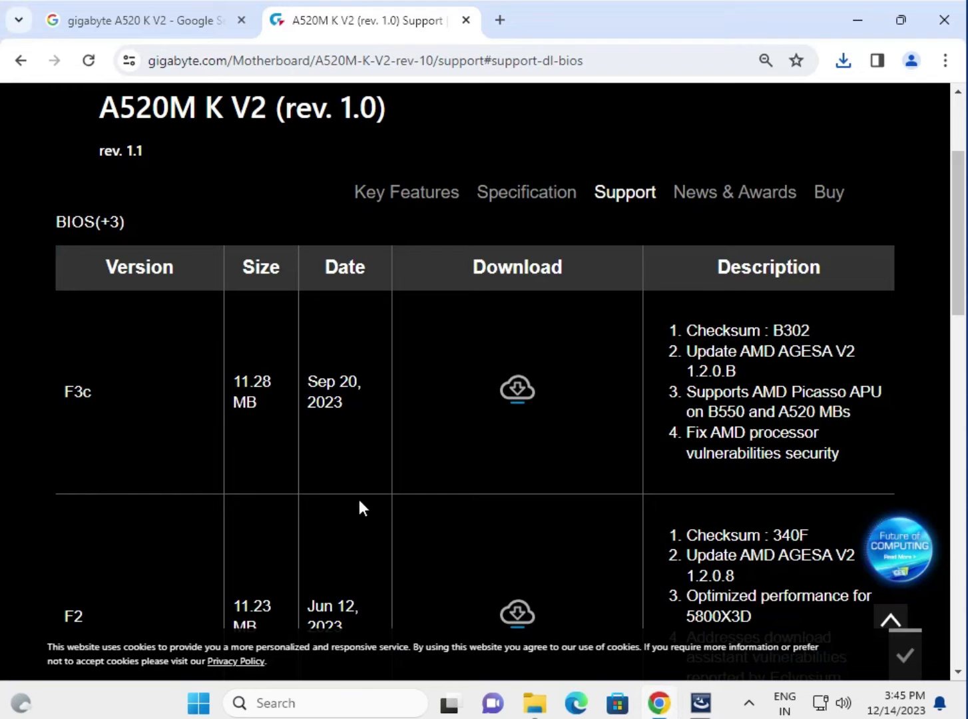
{"action": "double_click", "coordinate": [78, 391]}
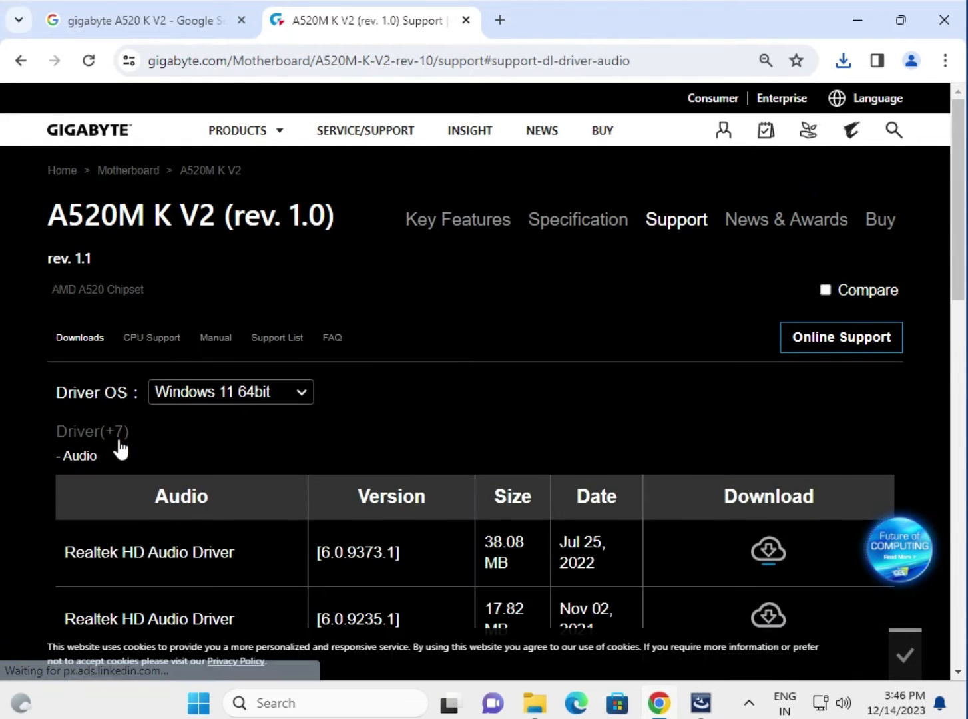
{"action": "scroll", "scroll_direction": "down", "scroll_amount": 3}
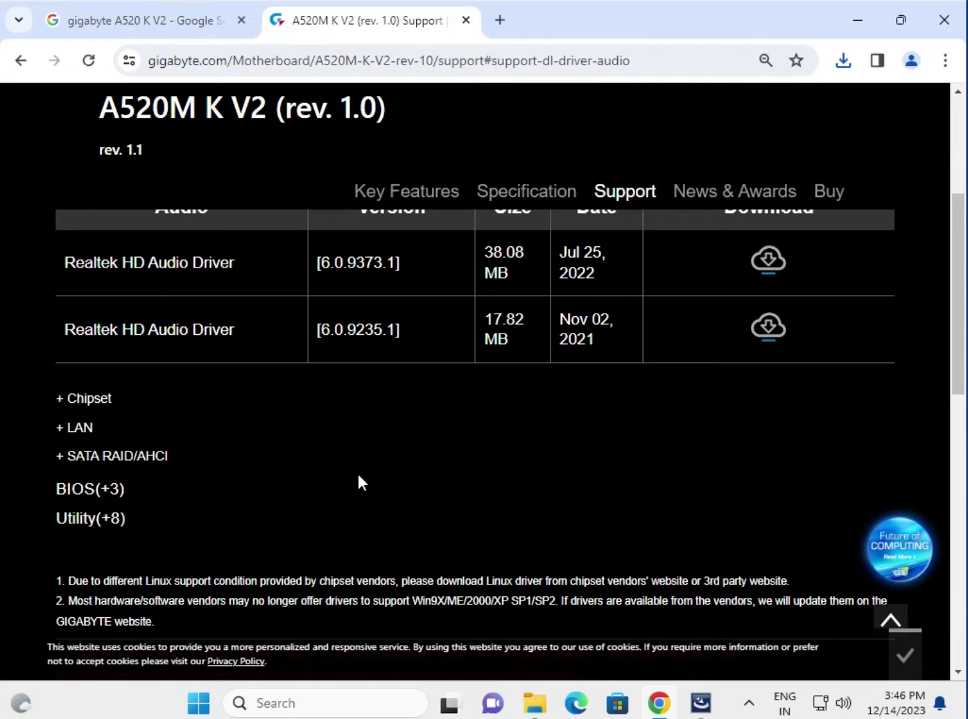
{"action": "mouse_move", "coordinate": [330, 456]}
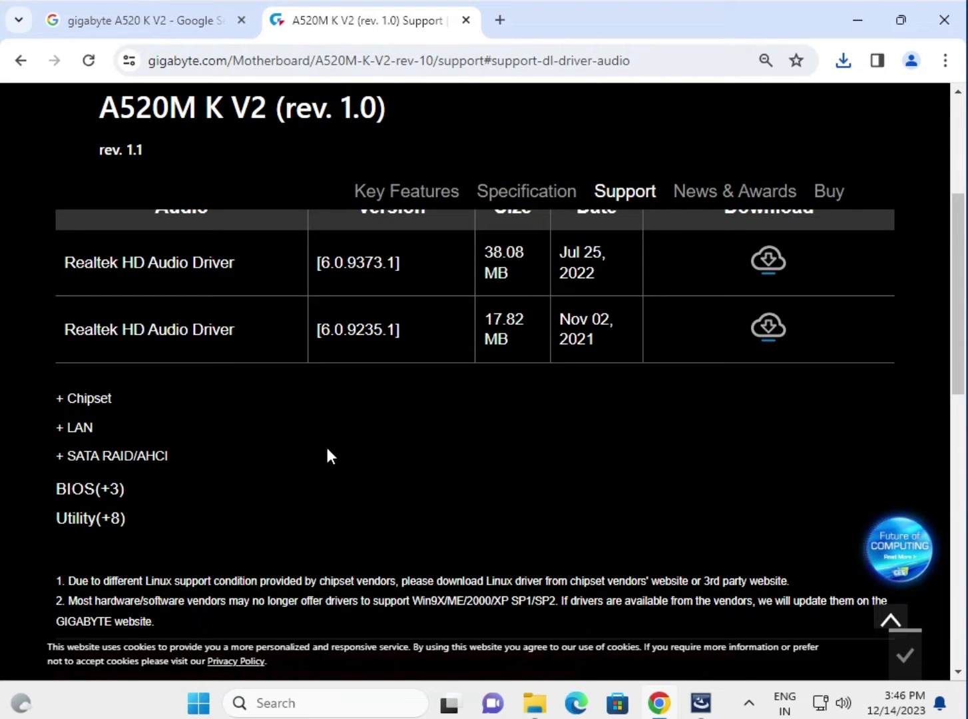
{"action": "mouse_move", "coordinate": [382, 426]}
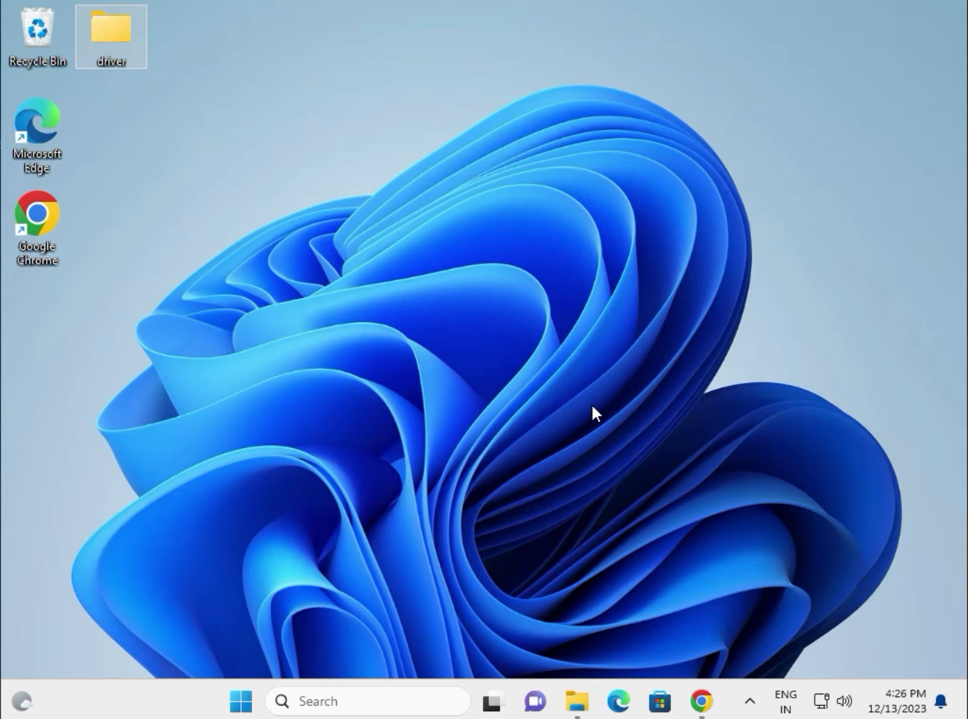
{"action": "mouse_move", "coordinate": [356, 310]}
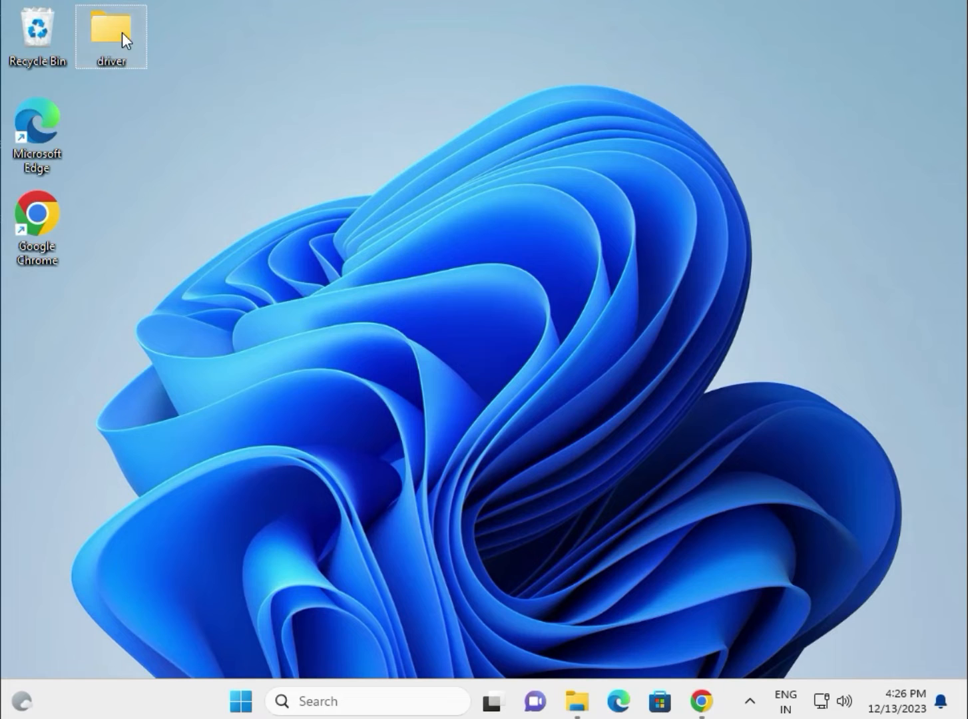
{"action": "mouse_move", "coordinate": [112, 30]}
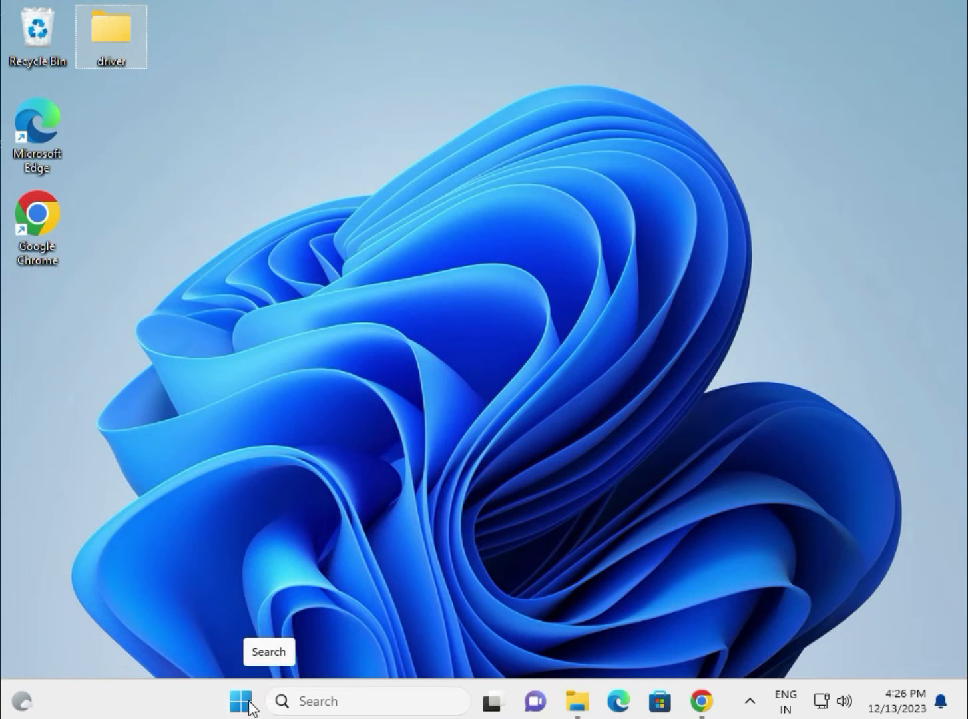
- From the desktop, bring up the Start button's Quick Link menu
{"action": "right_click", "coordinate": [240, 701]}
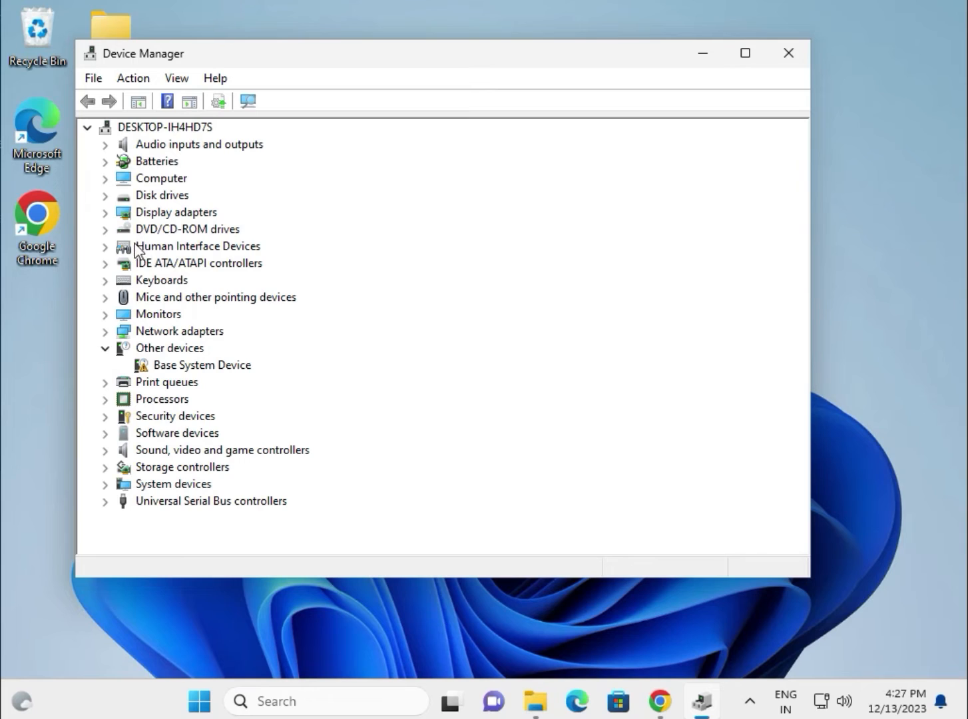
{"action": "mouse_move", "coordinate": [148, 257]}
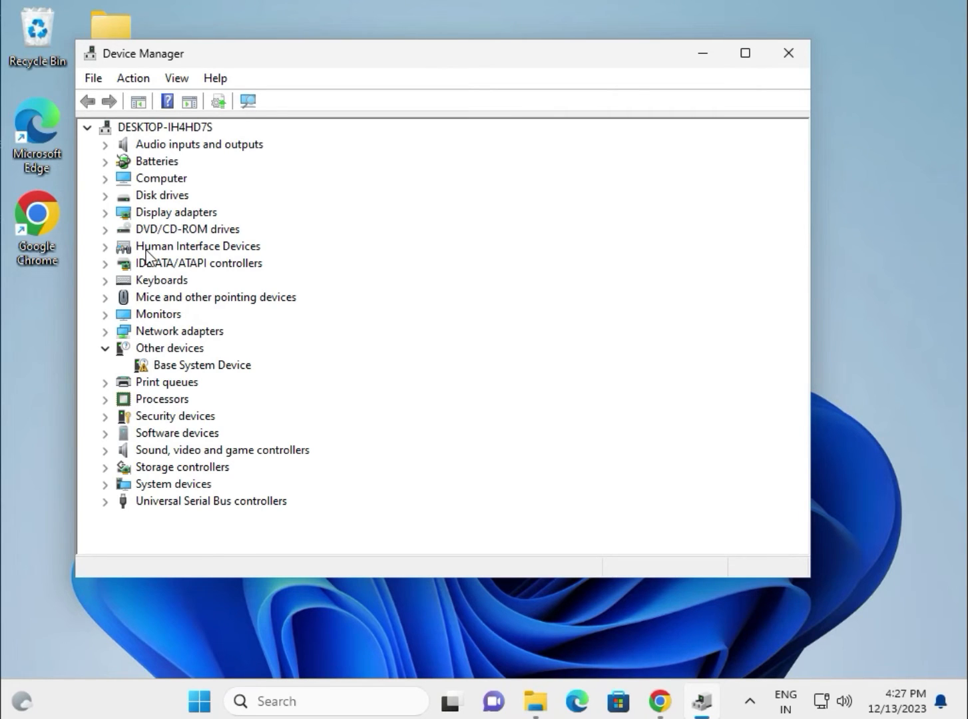
{"action": "mouse_move", "coordinate": [169, 44]}
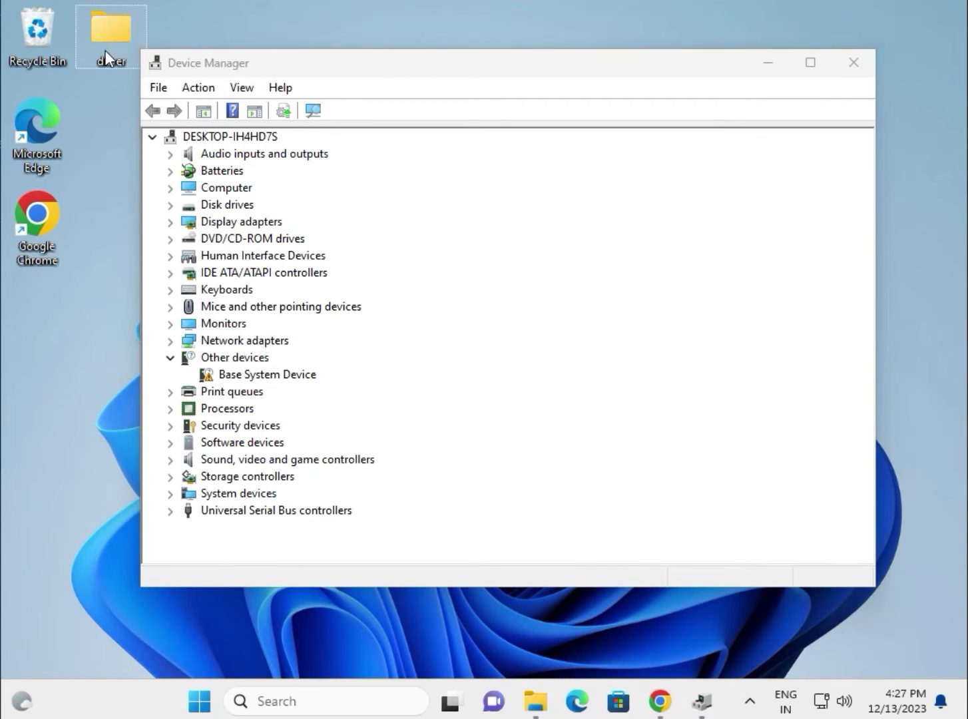
{"action": "mouse_move", "coordinate": [229, 221]}
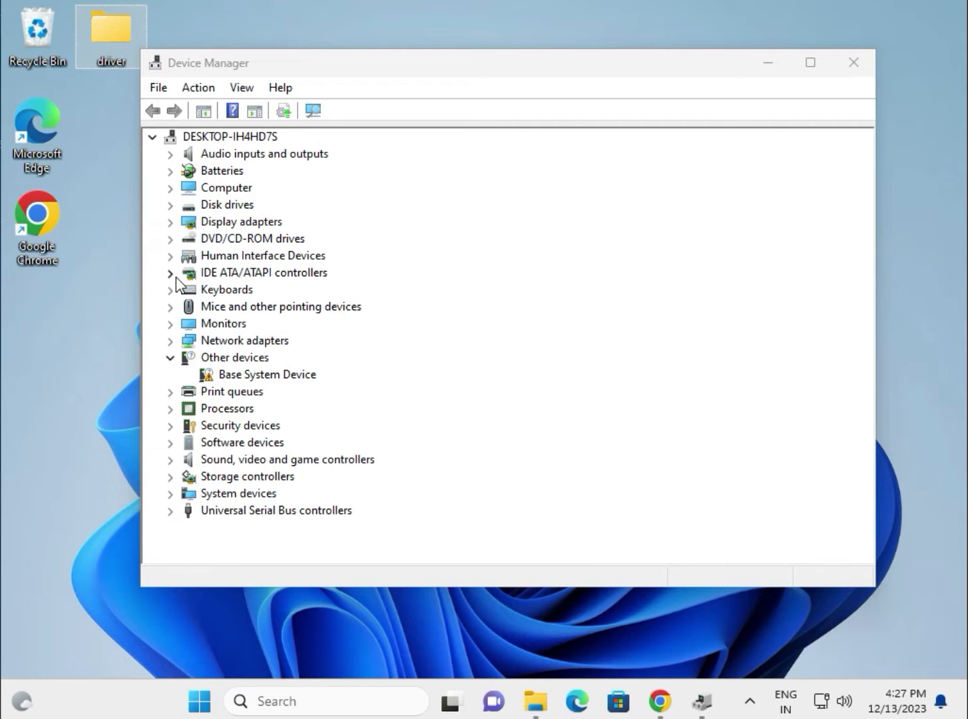
{"action": "mouse_move", "coordinate": [186, 228]}
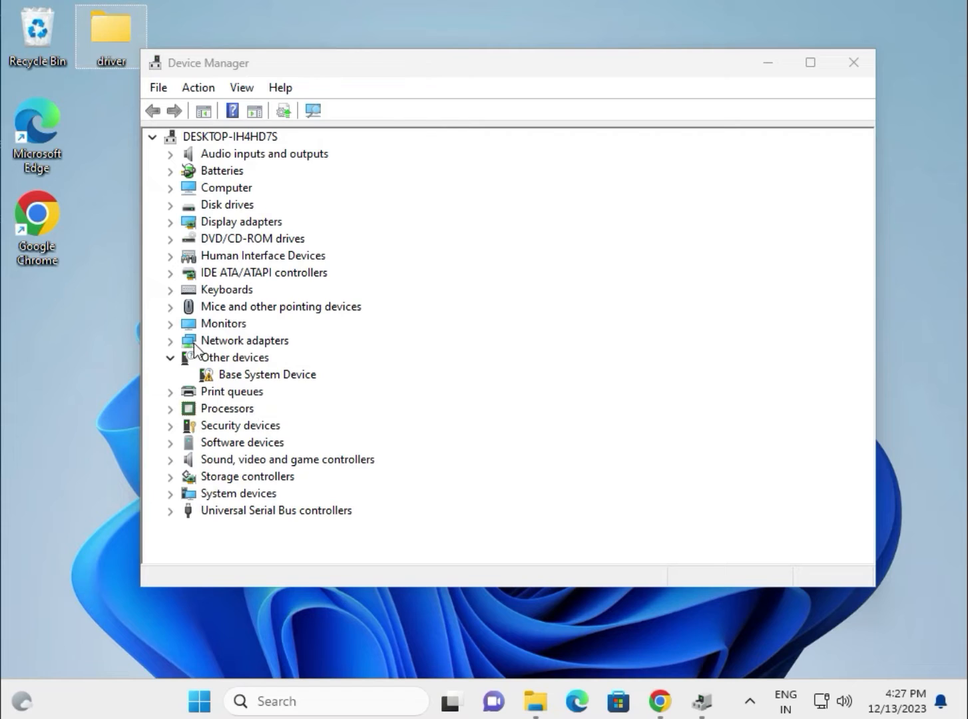
{"action": "mouse_move", "coordinate": [177, 336]}
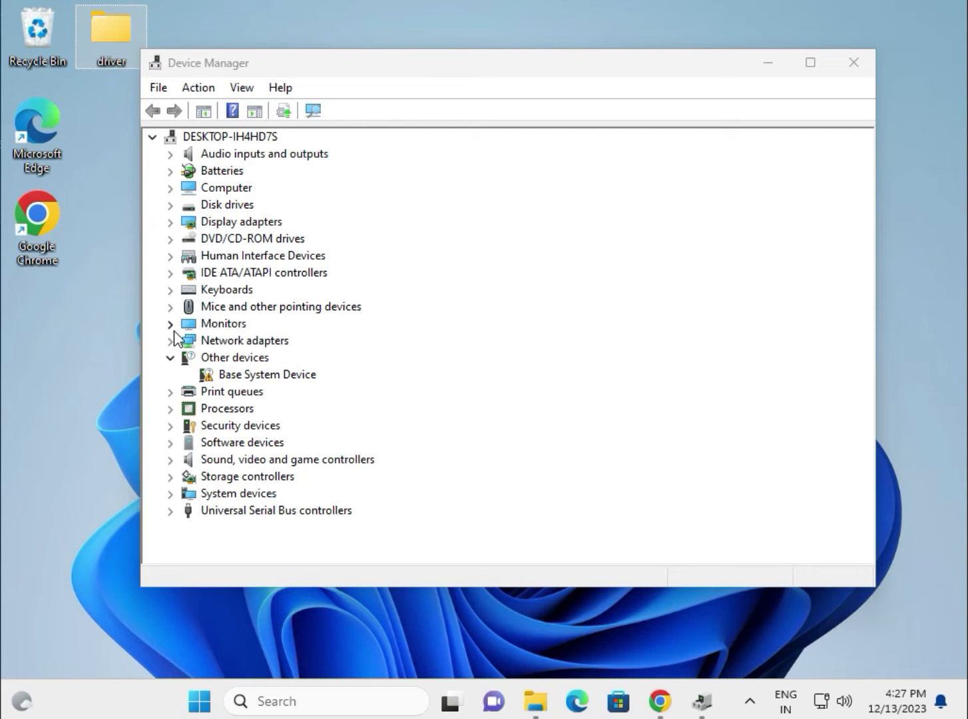
- Expand Display adapters and bring up the Microsoft Basic Display Adapter's context menu
{"action": "left_click", "coordinate": [171, 222]}
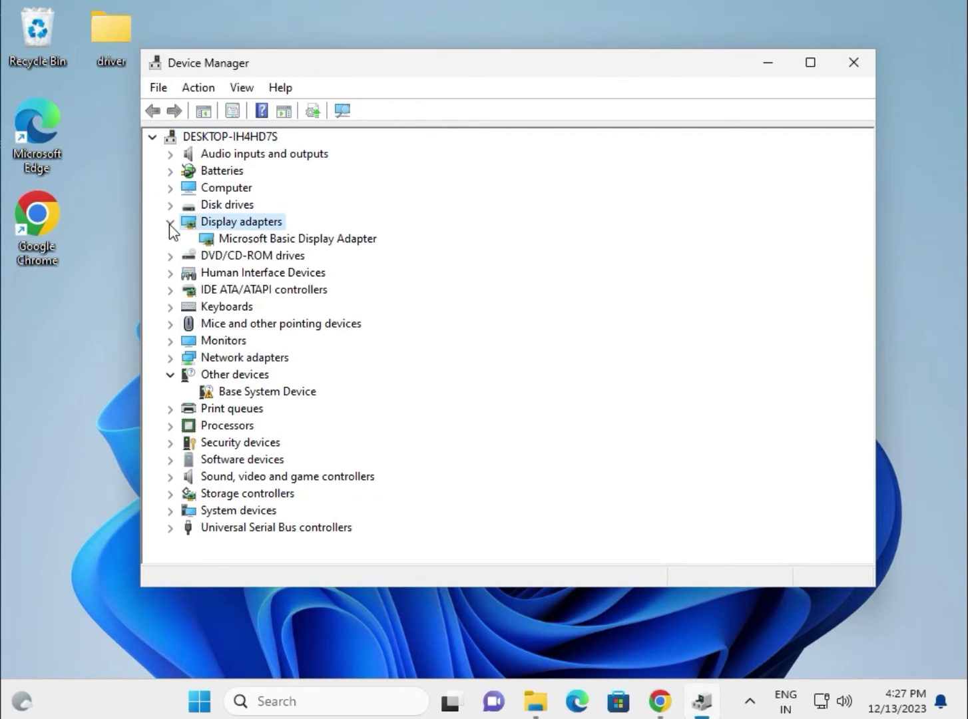
{"action": "right_click", "coordinate": [296, 238]}
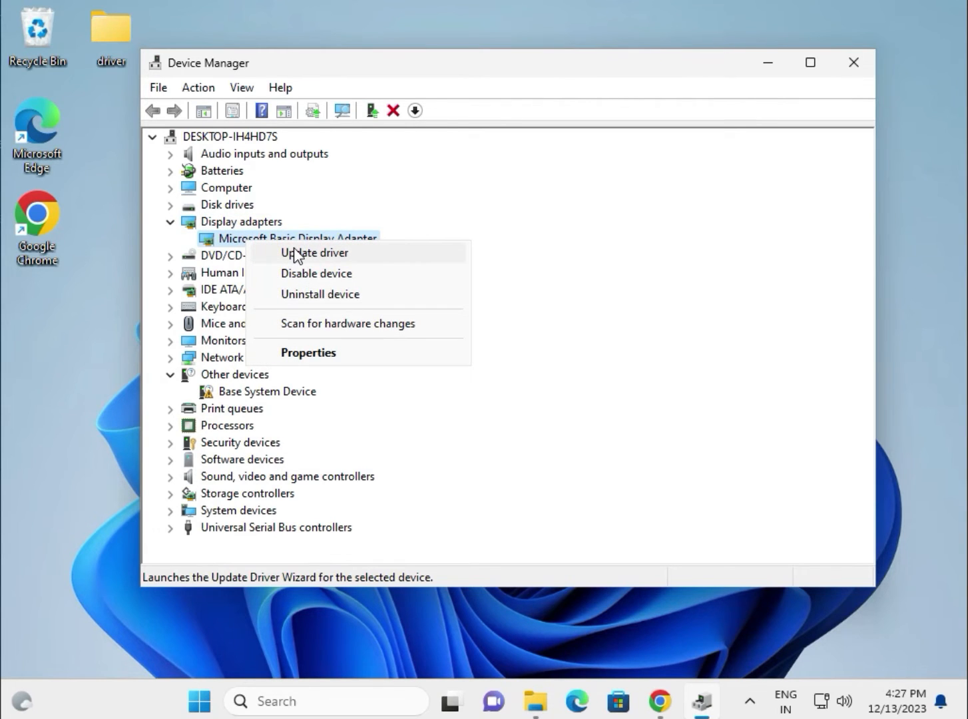
- Update the Microsoft Basic Display Adapter's driver from the Desktop driver folder
{"action": "left_click", "coordinate": [314, 252]}
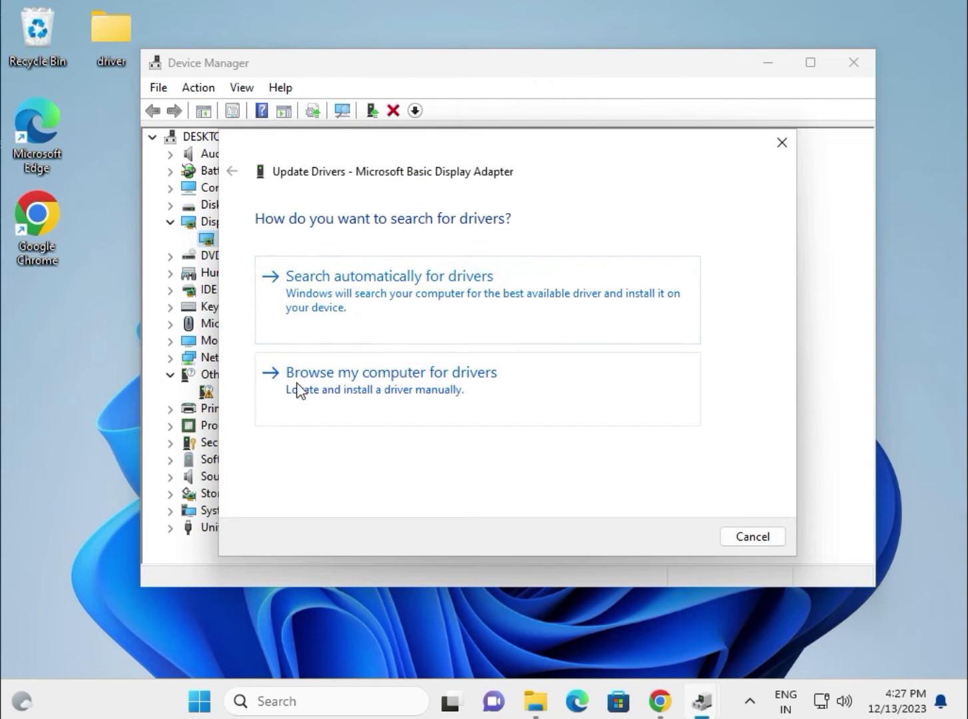
{"action": "mouse_move", "coordinate": [451, 391]}
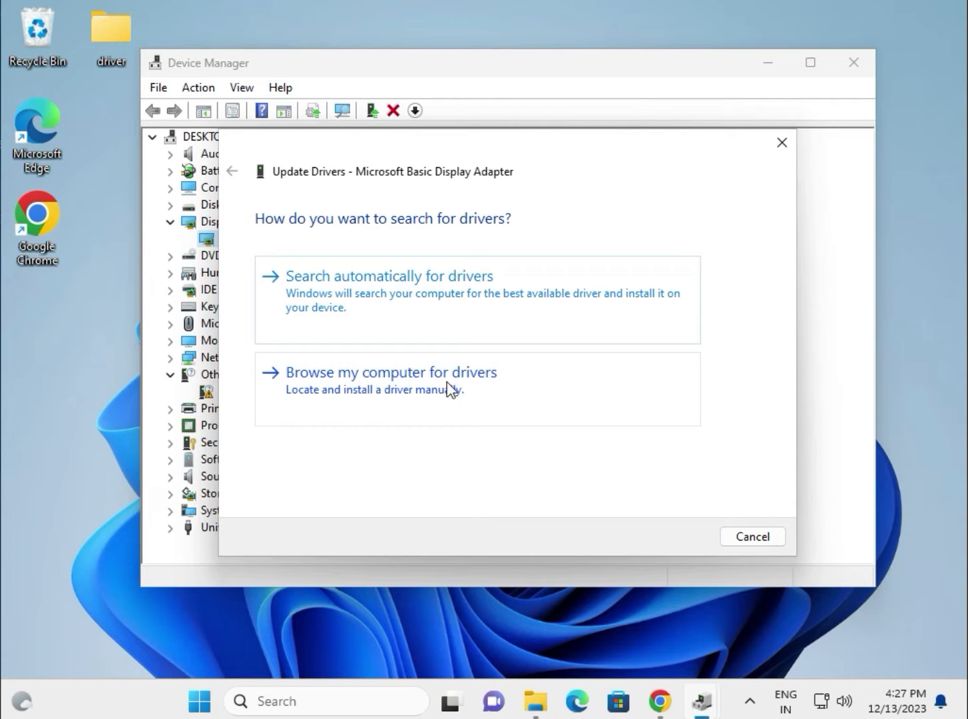
{"action": "left_click", "coordinate": [391, 372]}
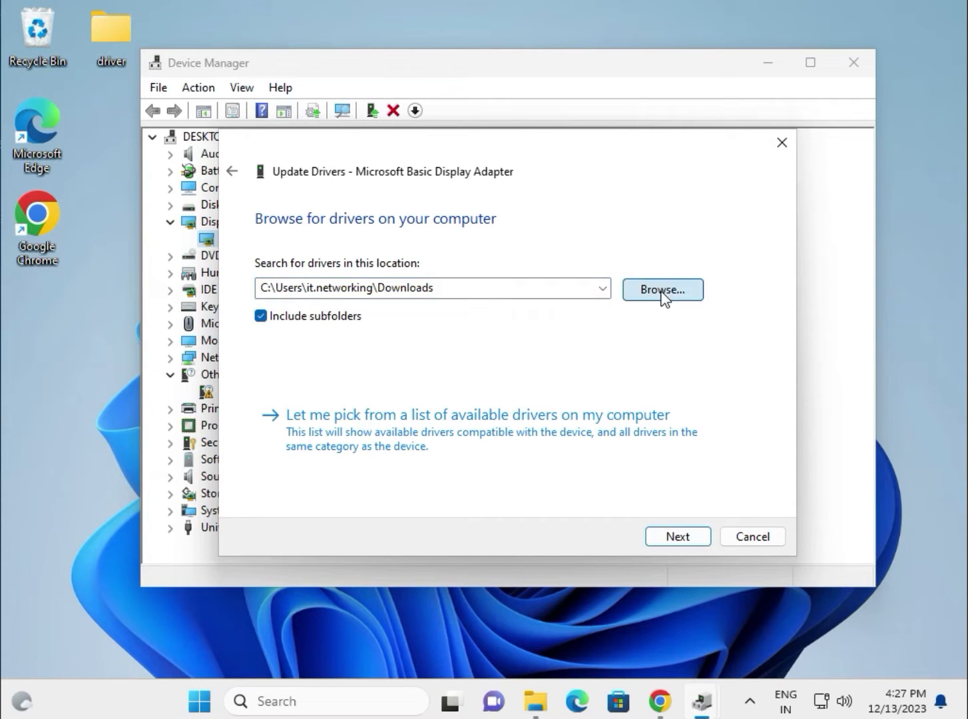
{"action": "left_click", "coordinate": [662, 289]}
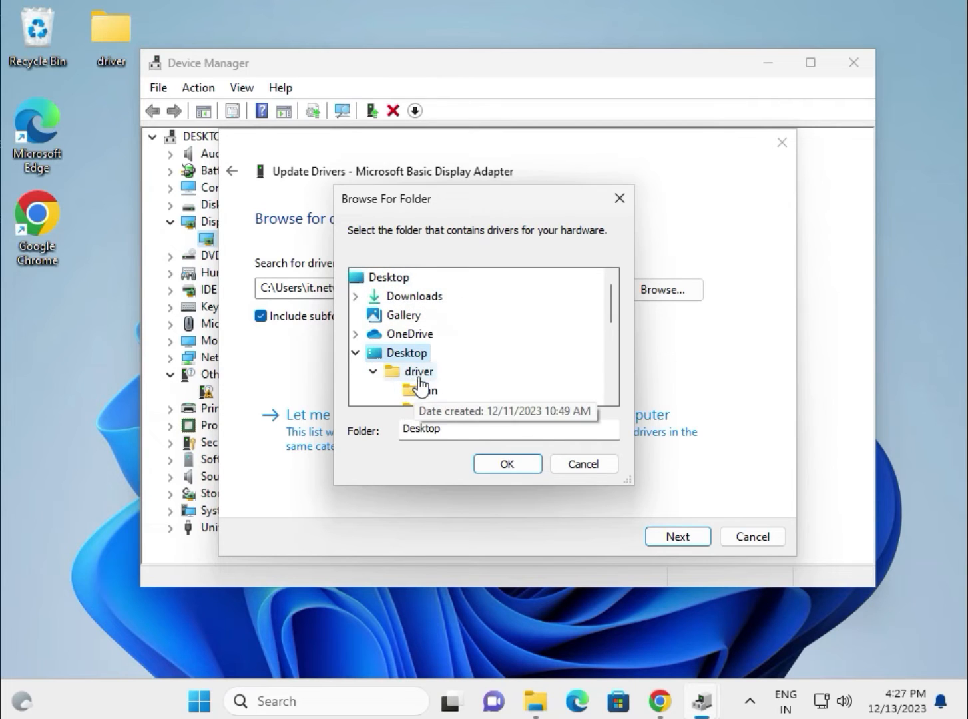
{"action": "left_click", "coordinate": [417, 371]}
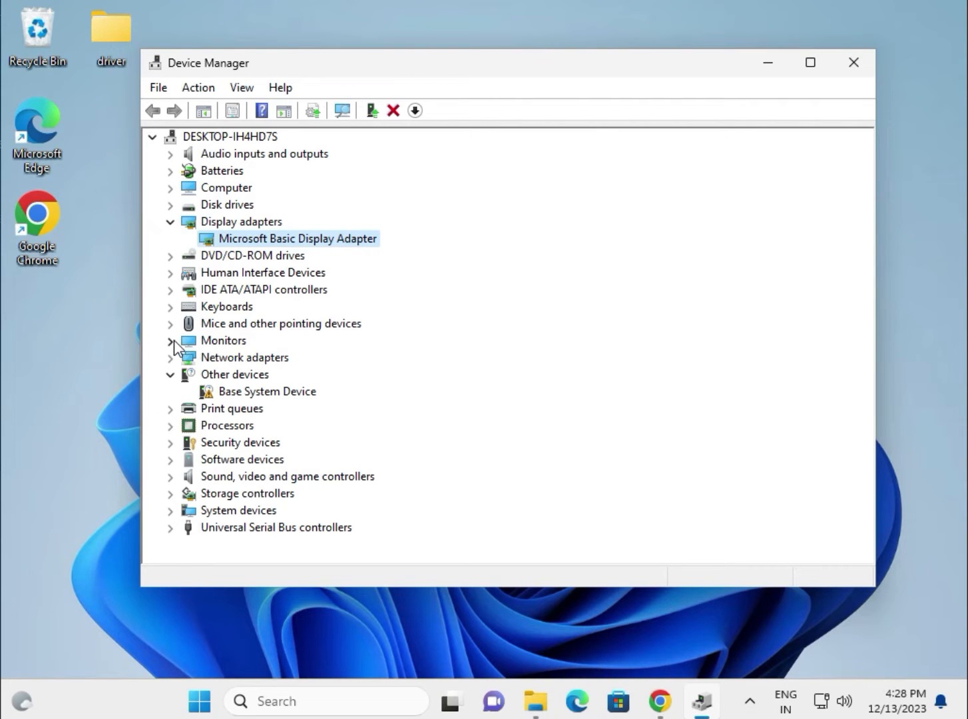
- Update the Intel PRO/1000 MT adapter from Desktop\driver, confirming the best driver is installed
{"action": "left_click", "coordinate": [171, 357]}
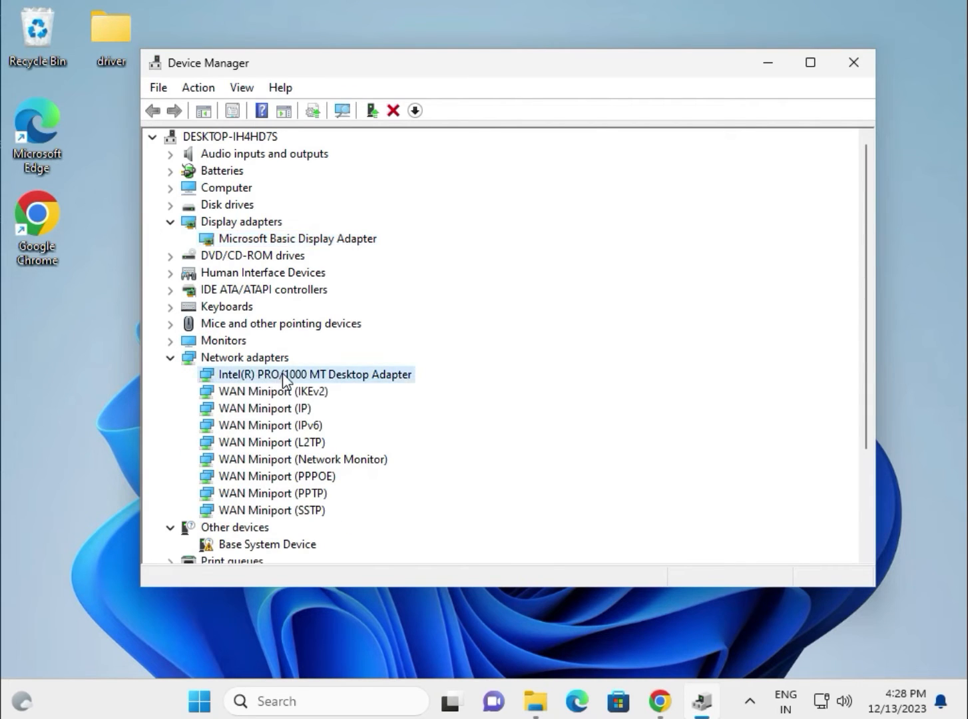
{"action": "right_click", "coordinate": [314, 374]}
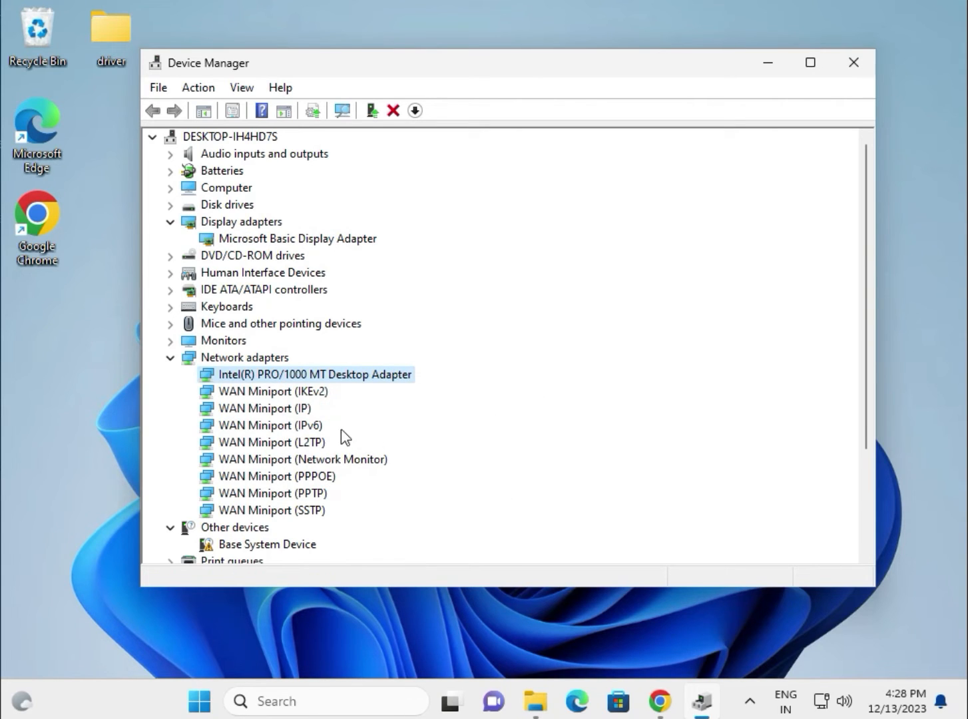
{"action": "mouse_move", "coordinate": [320, 383]}
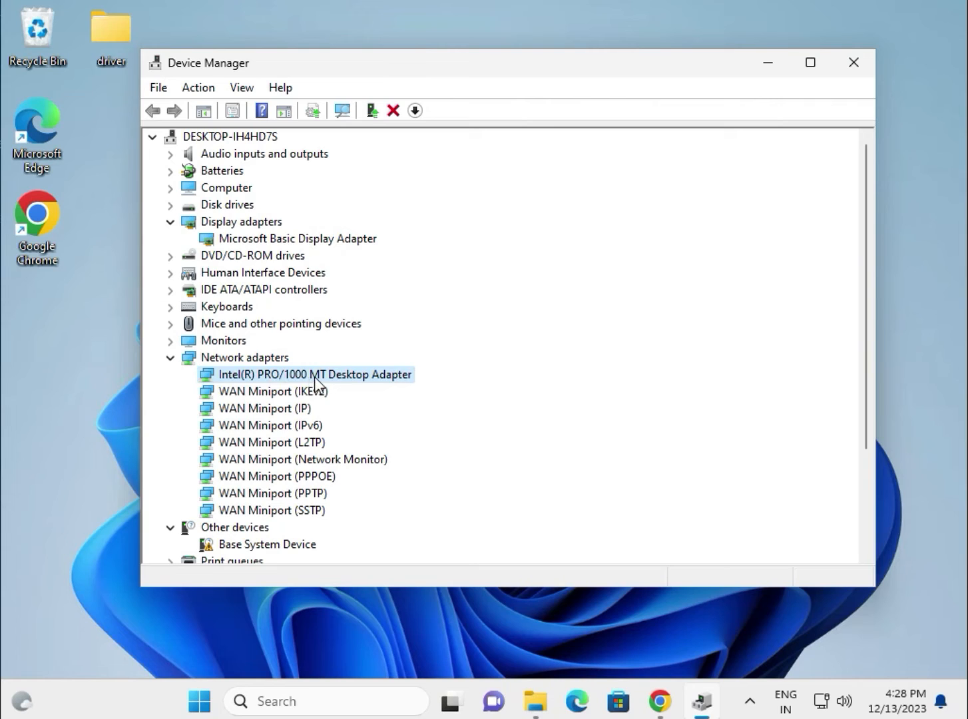
{"action": "mouse_move", "coordinate": [391, 388]}
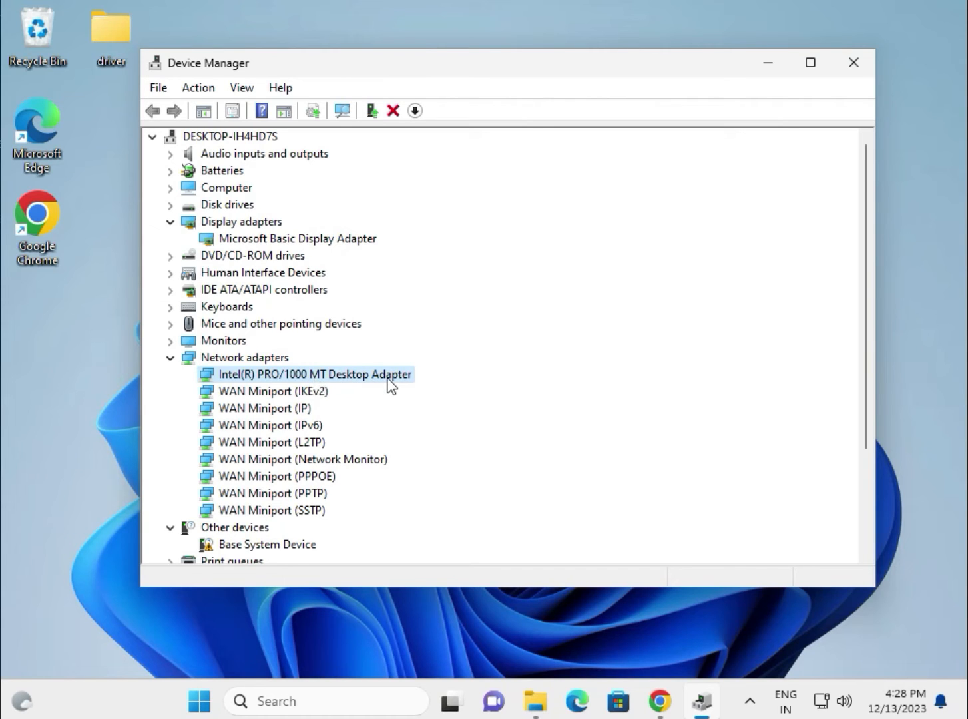
{"action": "right_click", "coordinate": [315, 373]}
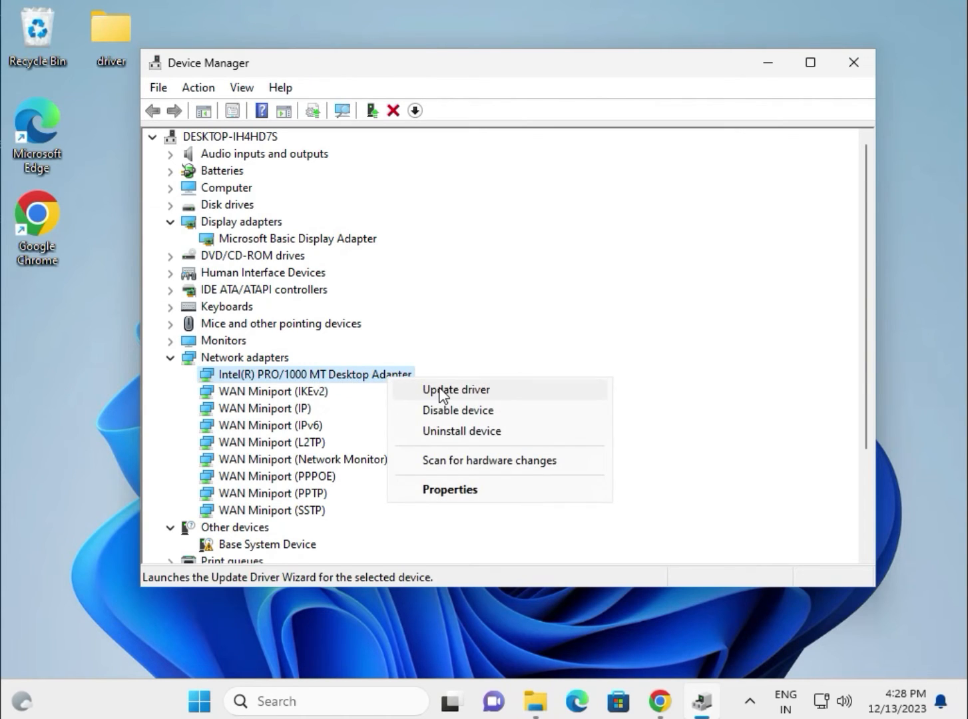
{"action": "left_click", "coordinate": [456, 390]}
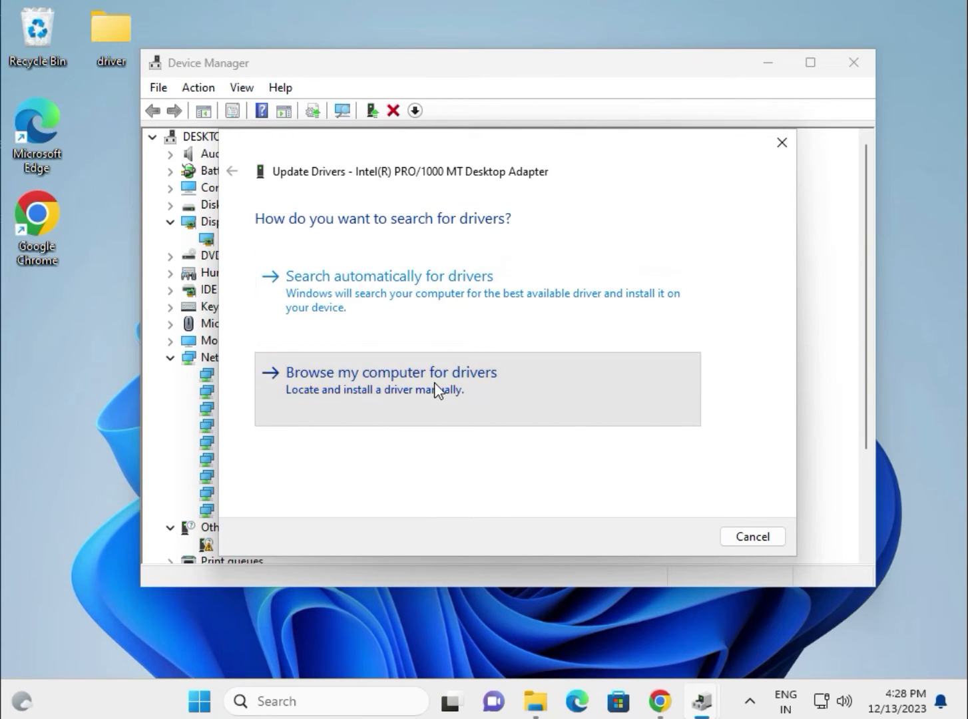
{"action": "left_click", "coordinate": [392, 373]}
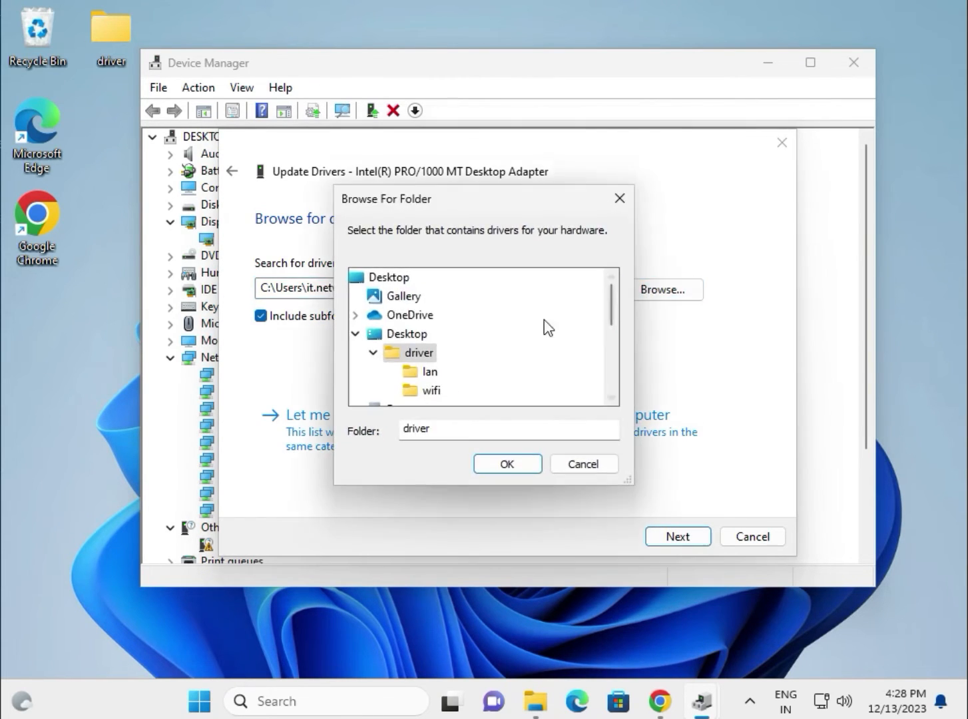
{"action": "left_click", "coordinate": [507, 463]}
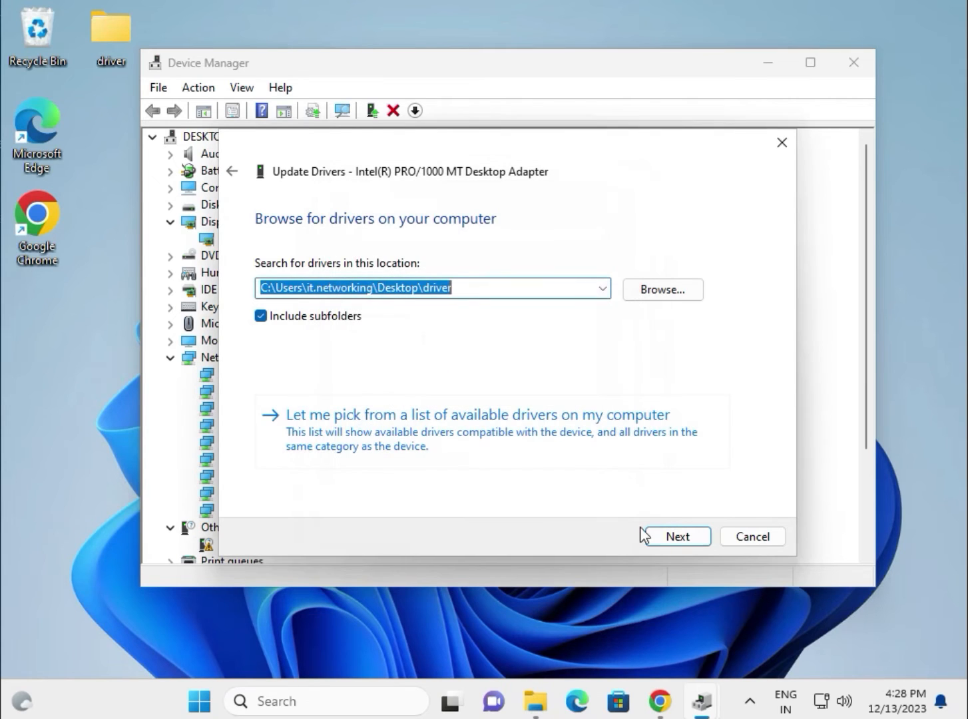
{"action": "left_click", "coordinate": [677, 537]}
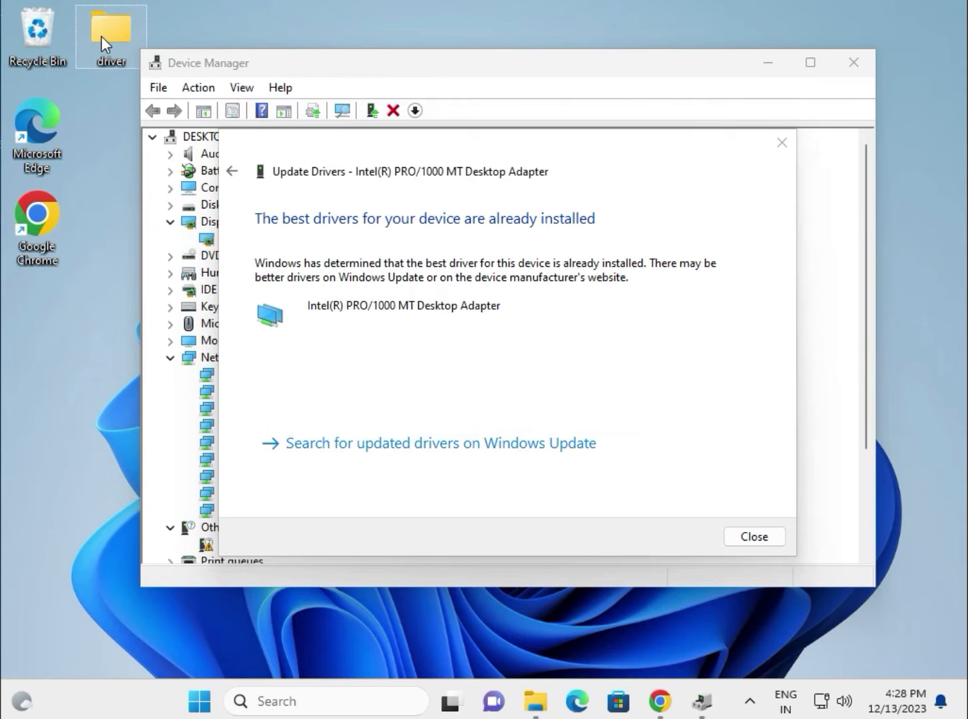
{"action": "mouse_move", "coordinate": [120, 24]}
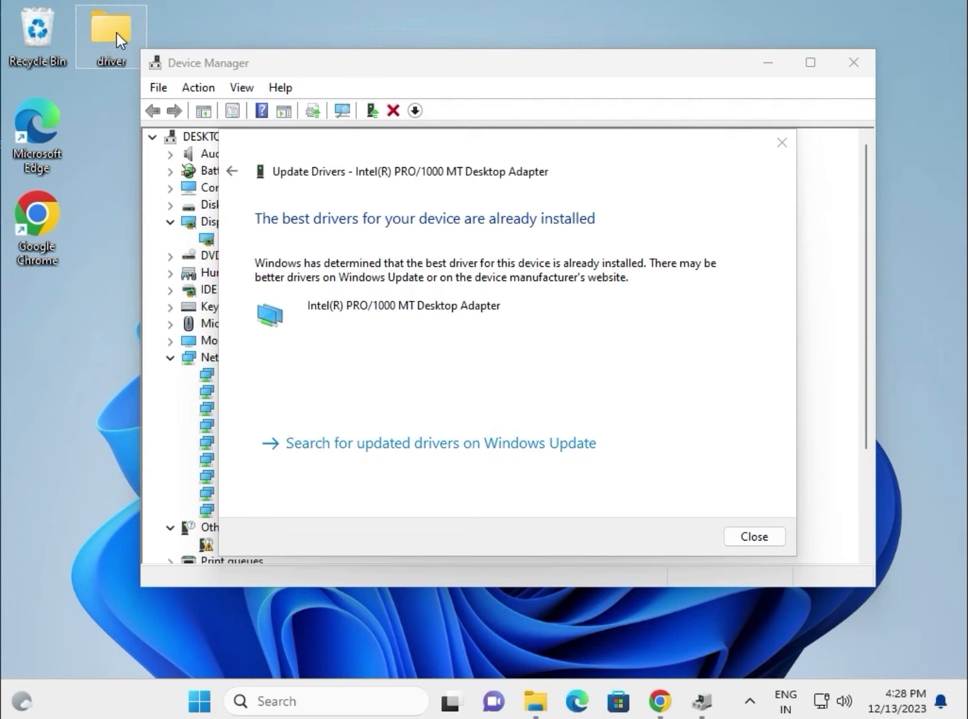
{"action": "mouse_move", "coordinate": [110, 30]}
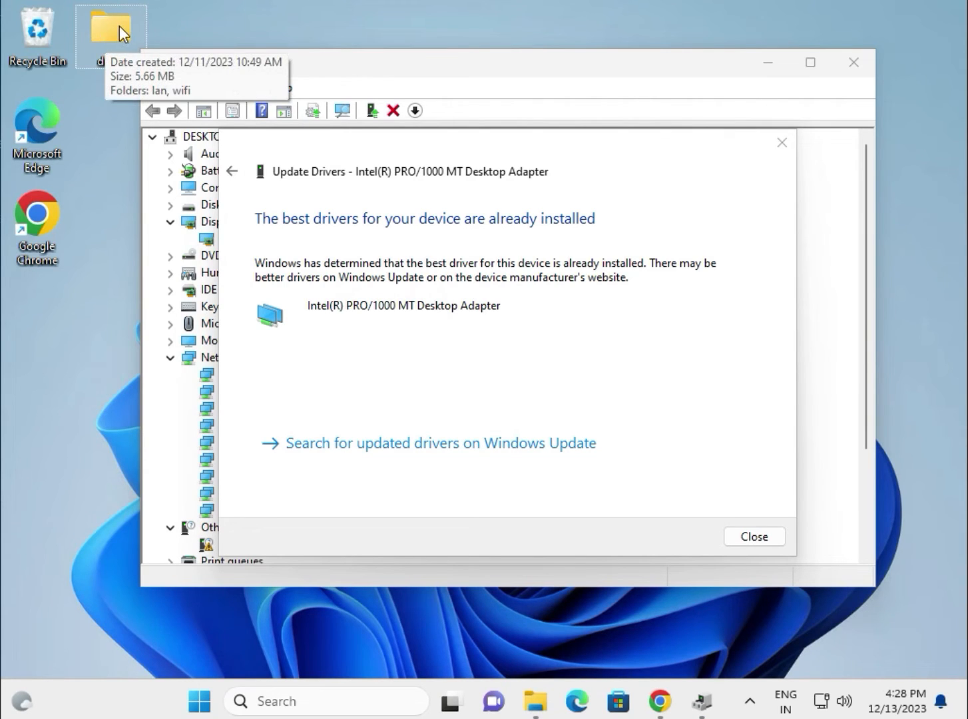
{"action": "left_click", "coordinate": [754, 536]}
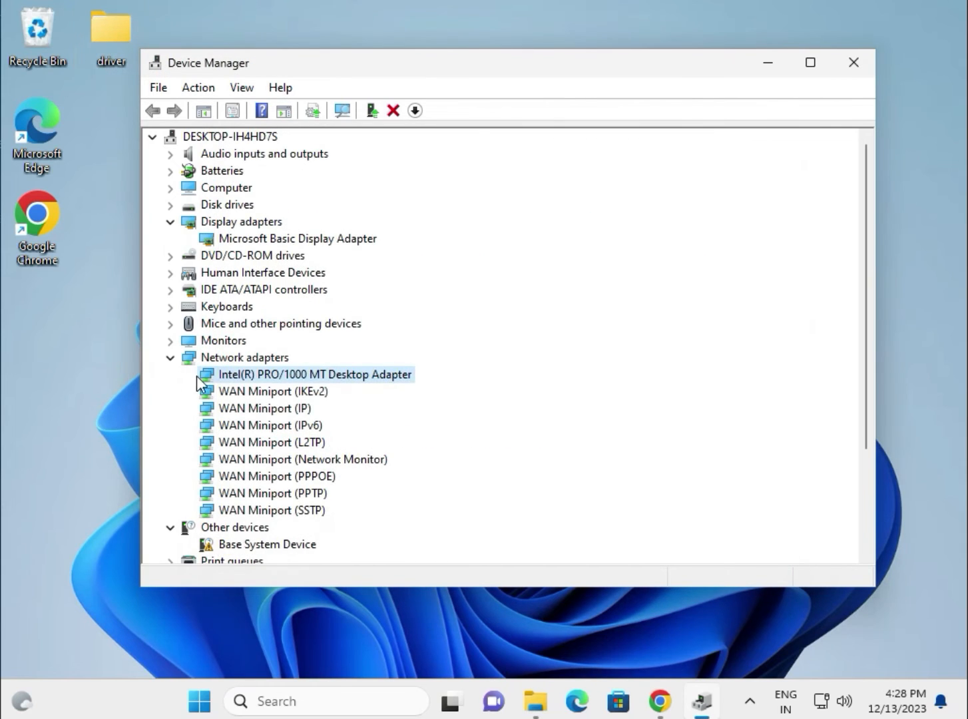
- Expand Processors and point the Intel Core i3-6098P's driver update at Desktop\driver
{"action": "scroll", "scroll_direction": "down", "scroll_amount": 3}
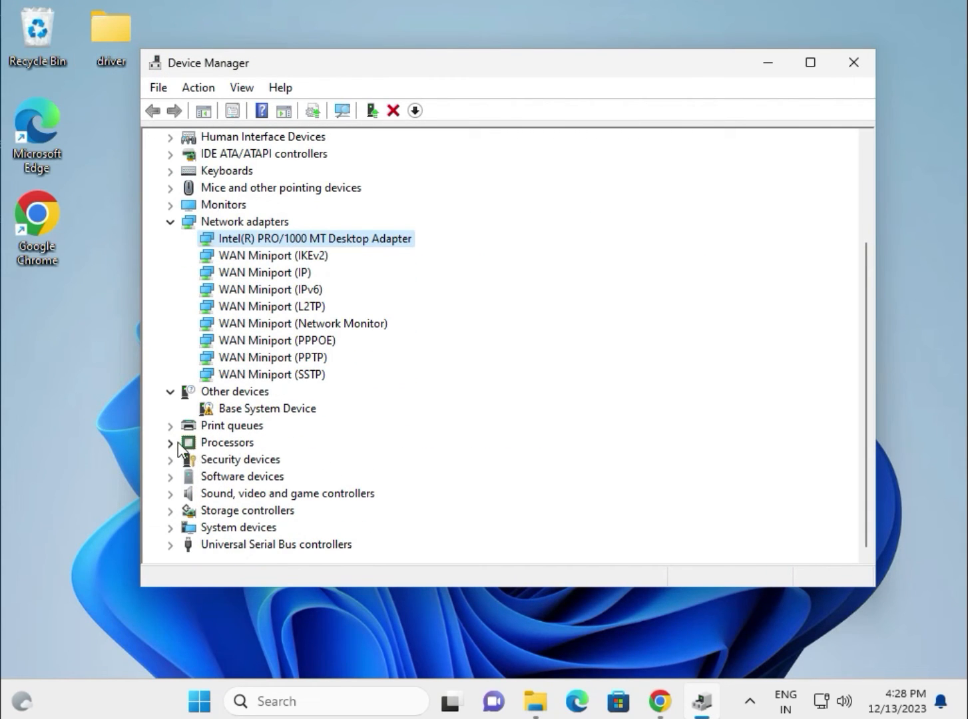
{"action": "left_click", "coordinate": [171, 442]}
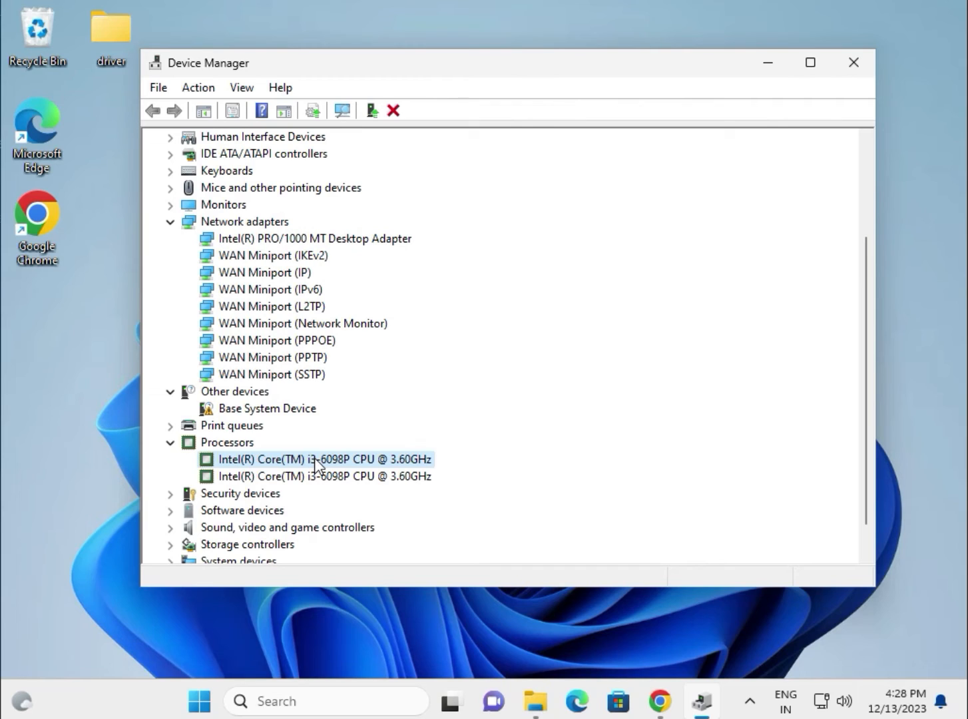
{"action": "right_click", "coordinate": [316, 459]}
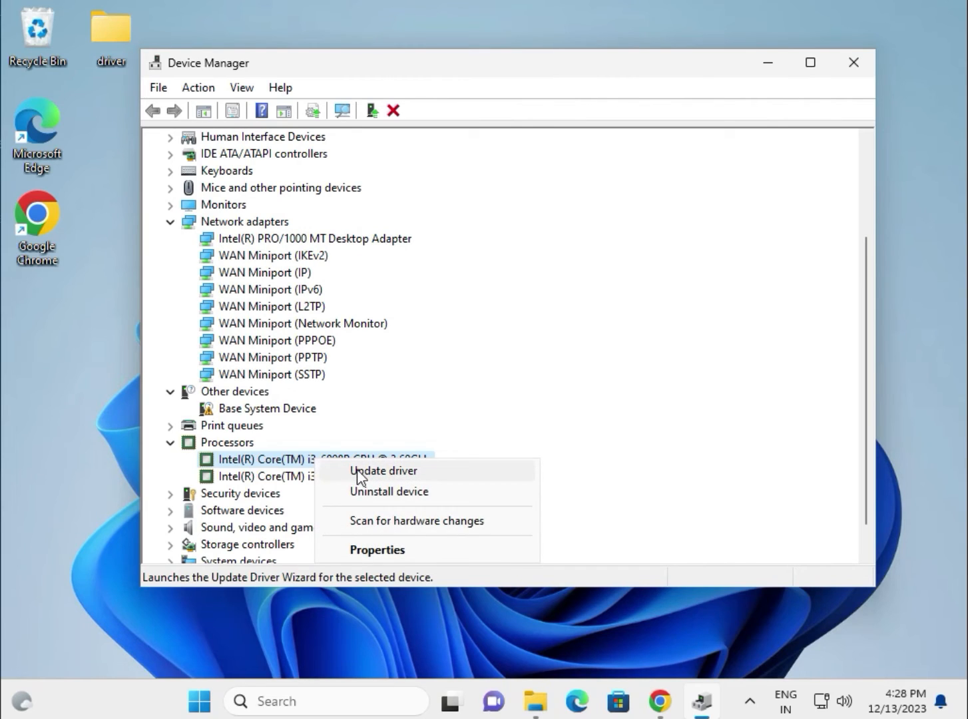
{"action": "left_click", "coordinate": [383, 471]}
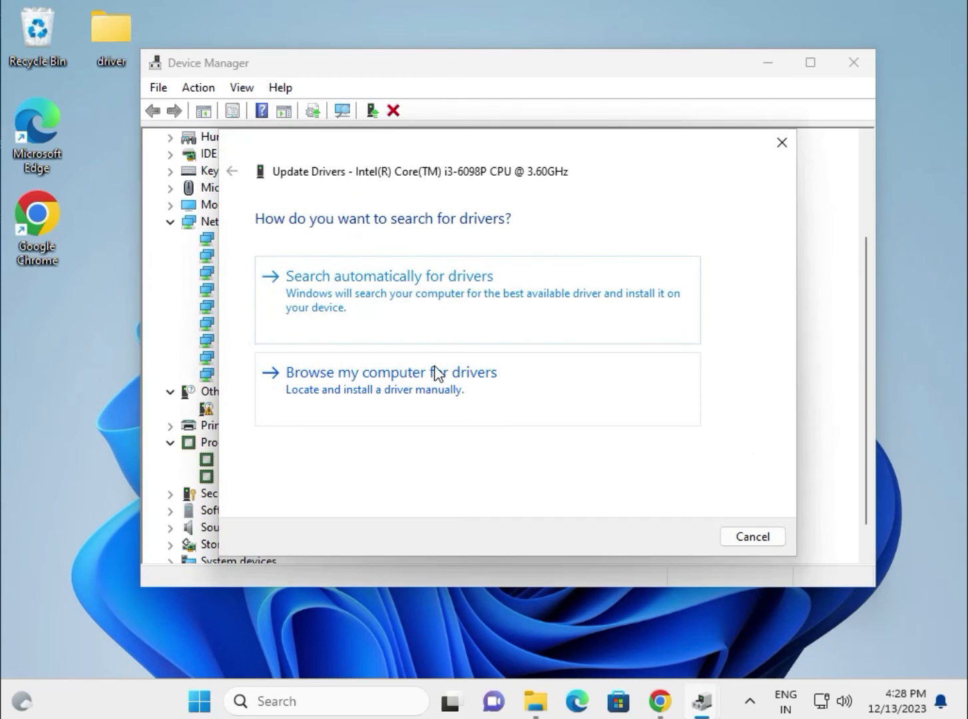
{"action": "left_click", "coordinate": [391, 372]}
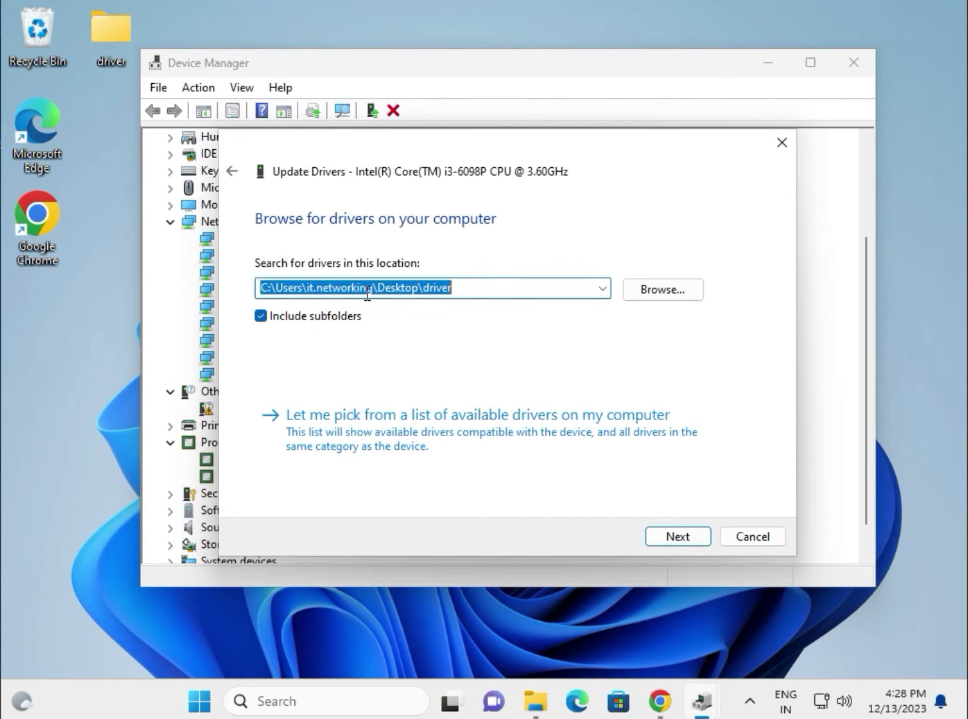
{"action": "left_click", "coordinate": [661, 289]}
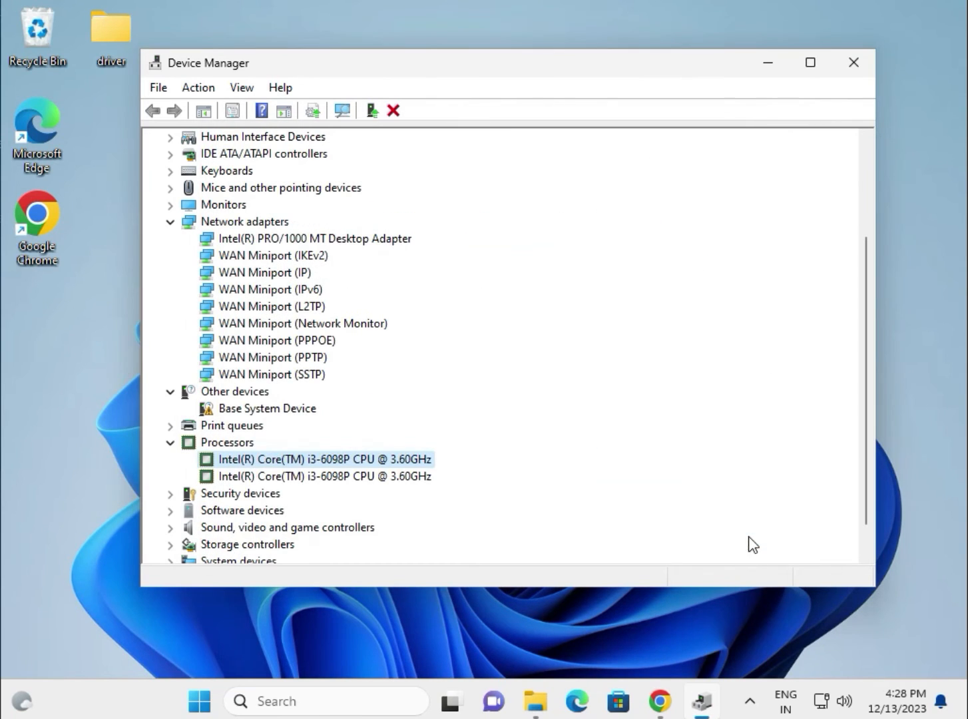
- Expand Sound, video and game controllers and USB controllers, then select the Intel PRO/1000 MT adapter
{"action": "scroll", "scroll_direction": "down", "scroll_amount": 3}
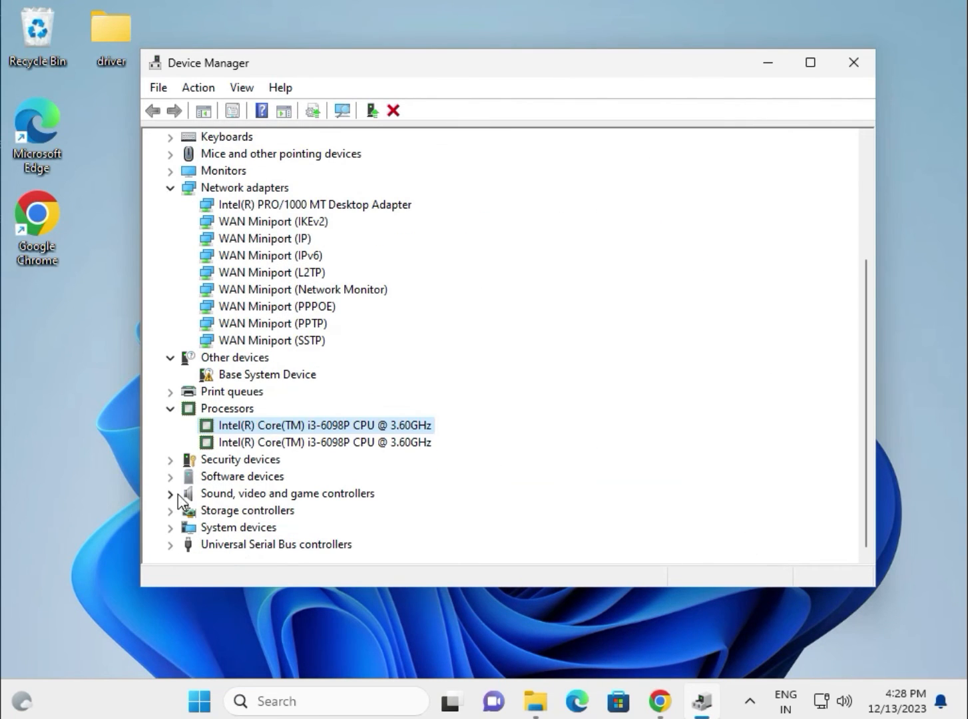
{"action": "left_click", "coordinate": [171, 494]}
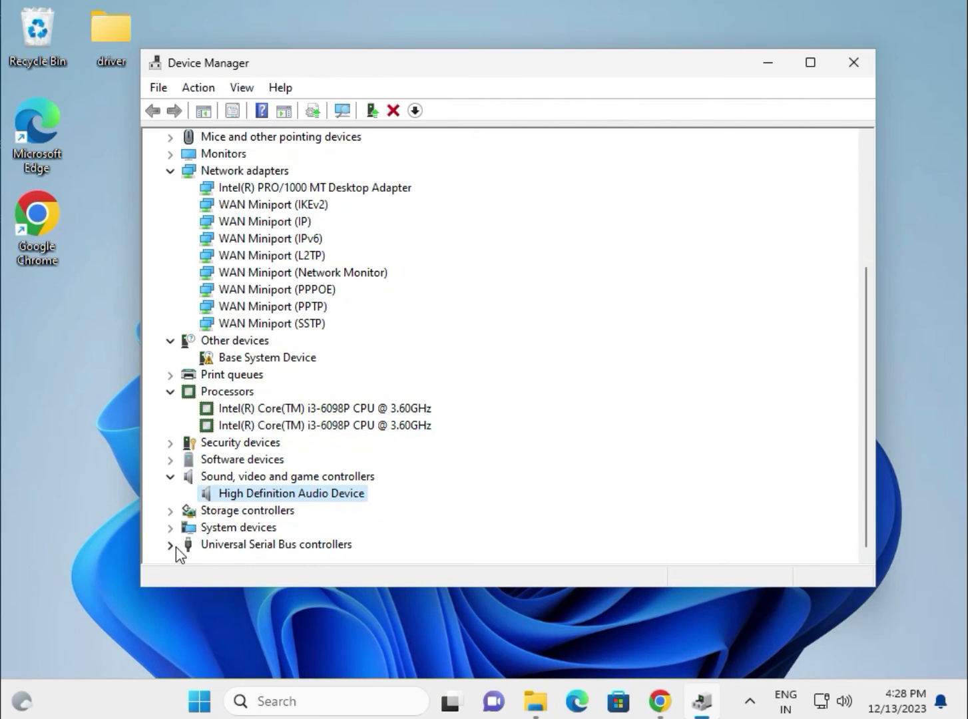
{"action": "left_click", "coordinate": [171, 544]}
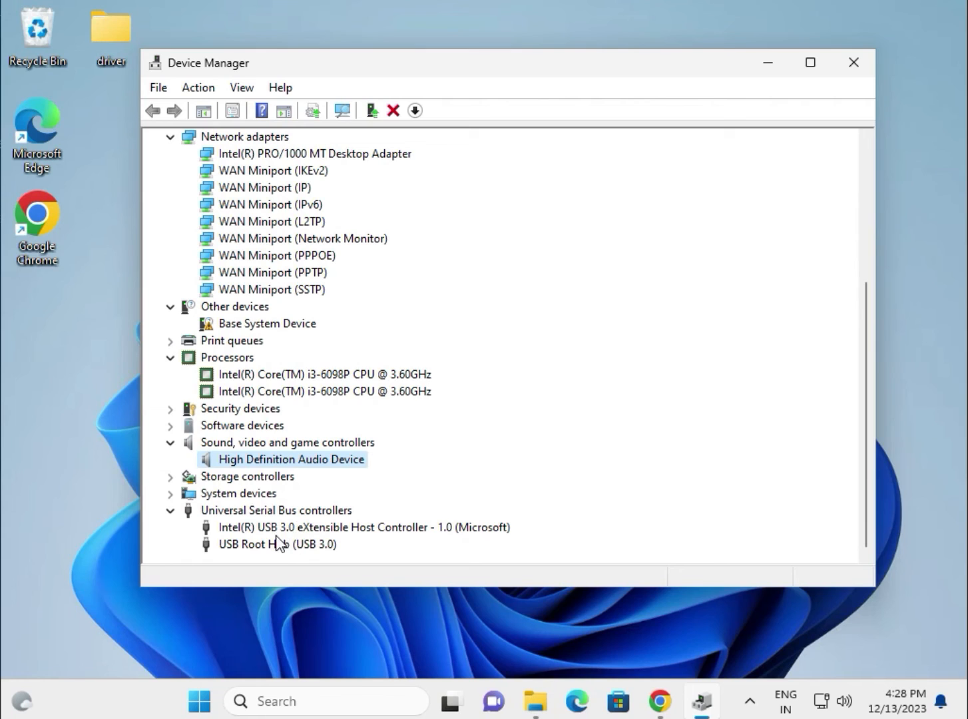
{"action": "scroll", "scroll_direction": "up", "scroll_amount": 3}
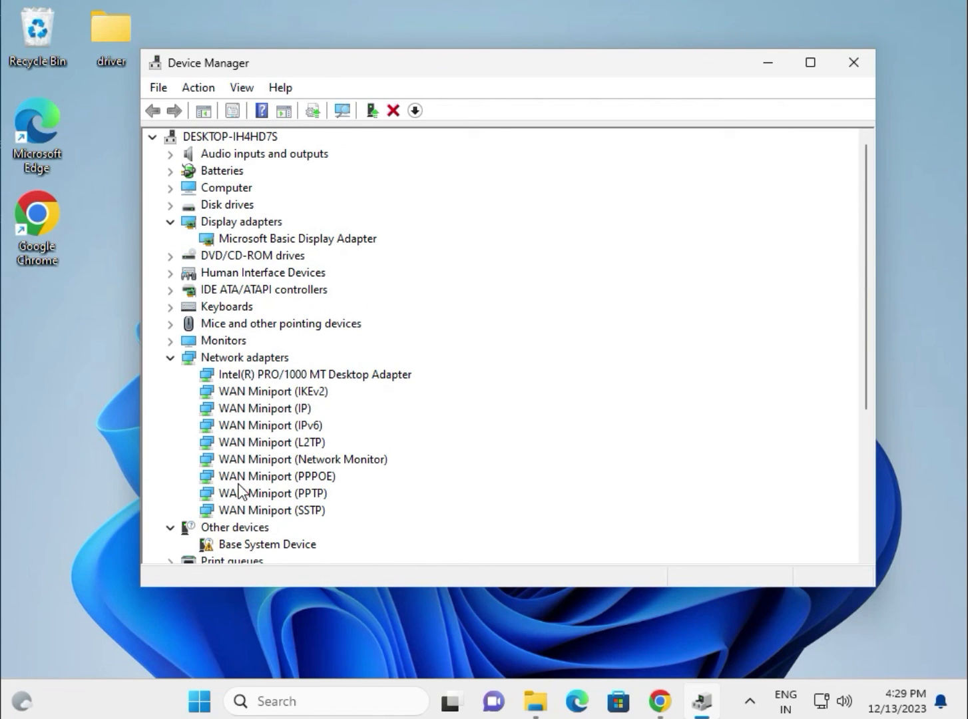
{"action": "mouse_move", "coordinate": [247, 242]}
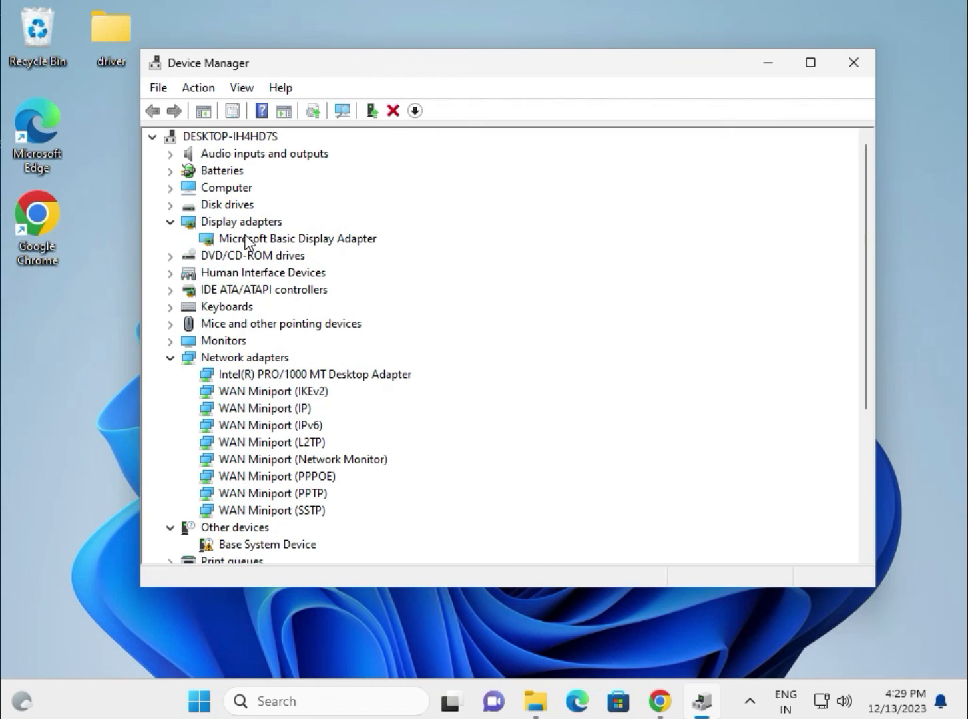
{"action": "left_click", "coordinate": [315, 375]}
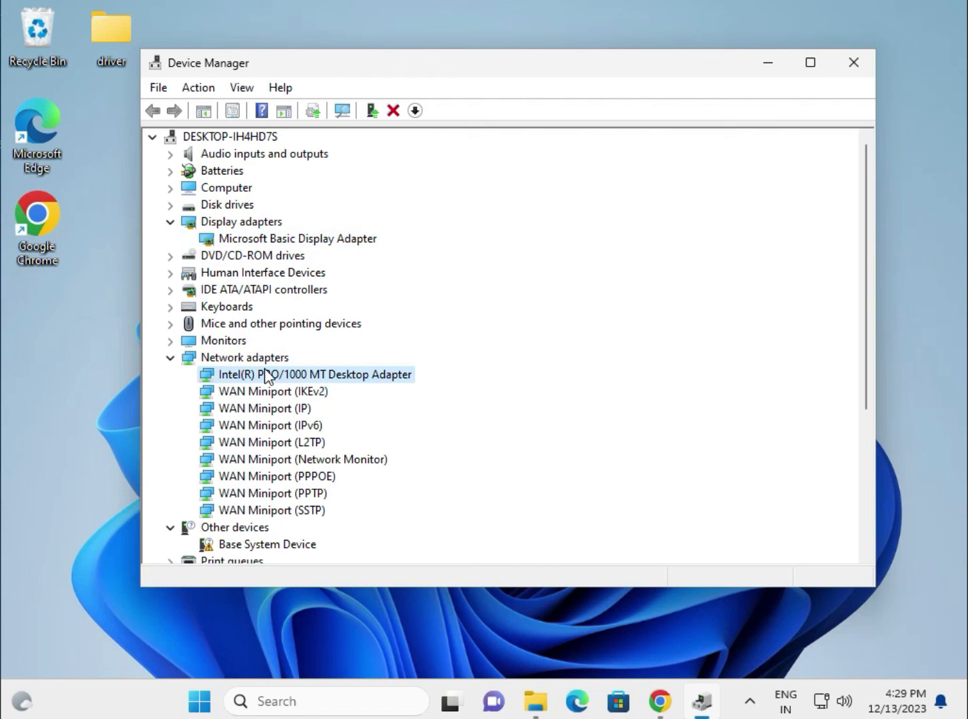
{"action": "scroll", "scroll_direction": "down", "scroll_amount": 3}
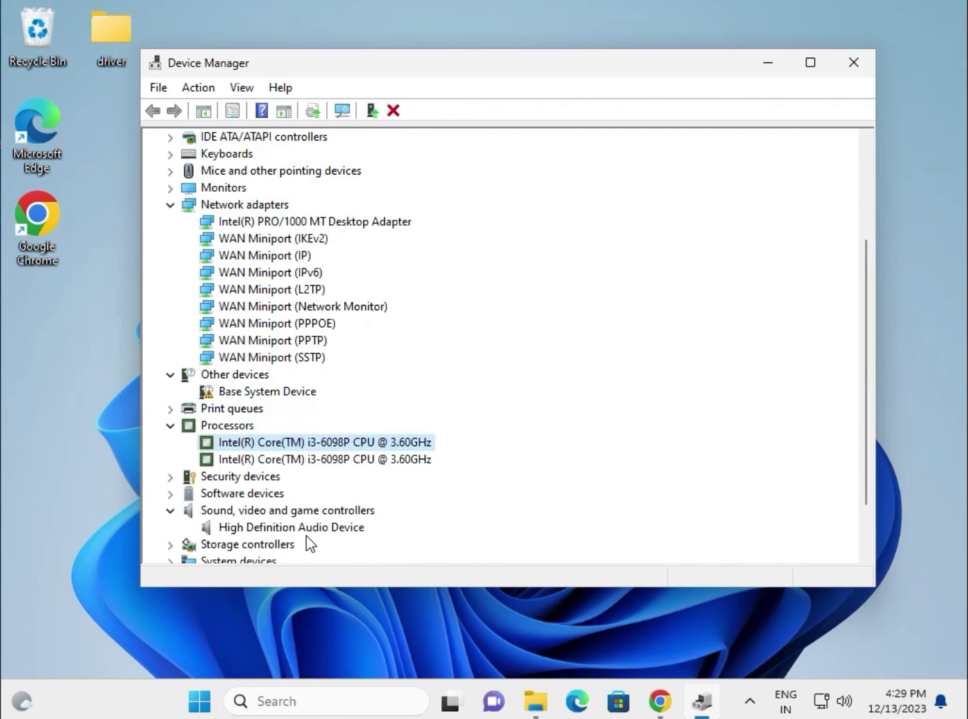
{"action": "mouse_move", "coordinate": [260, 532]}
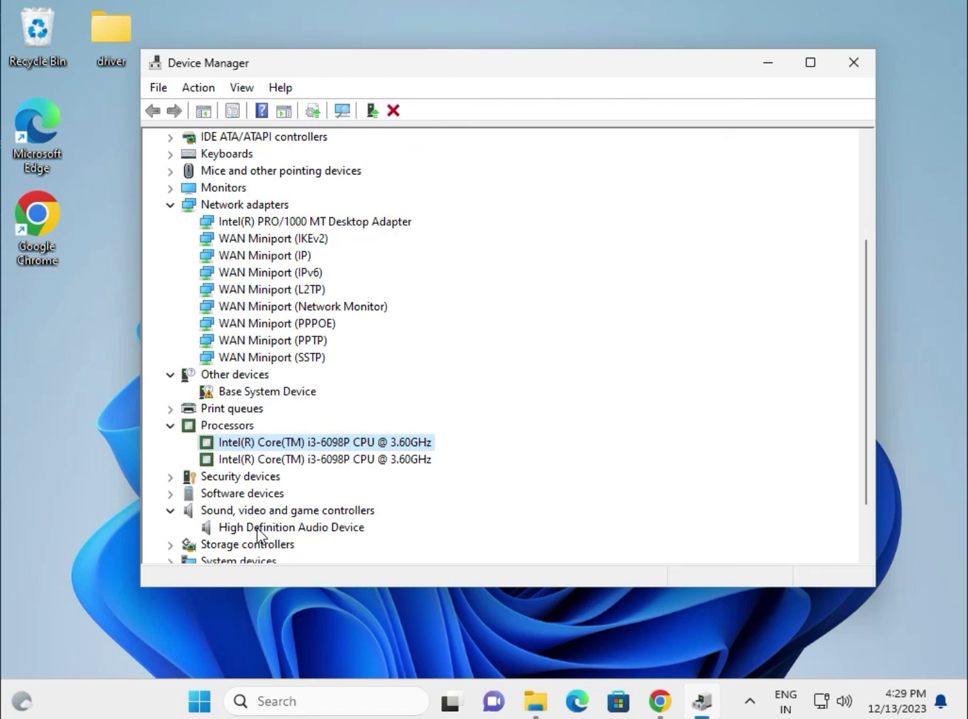